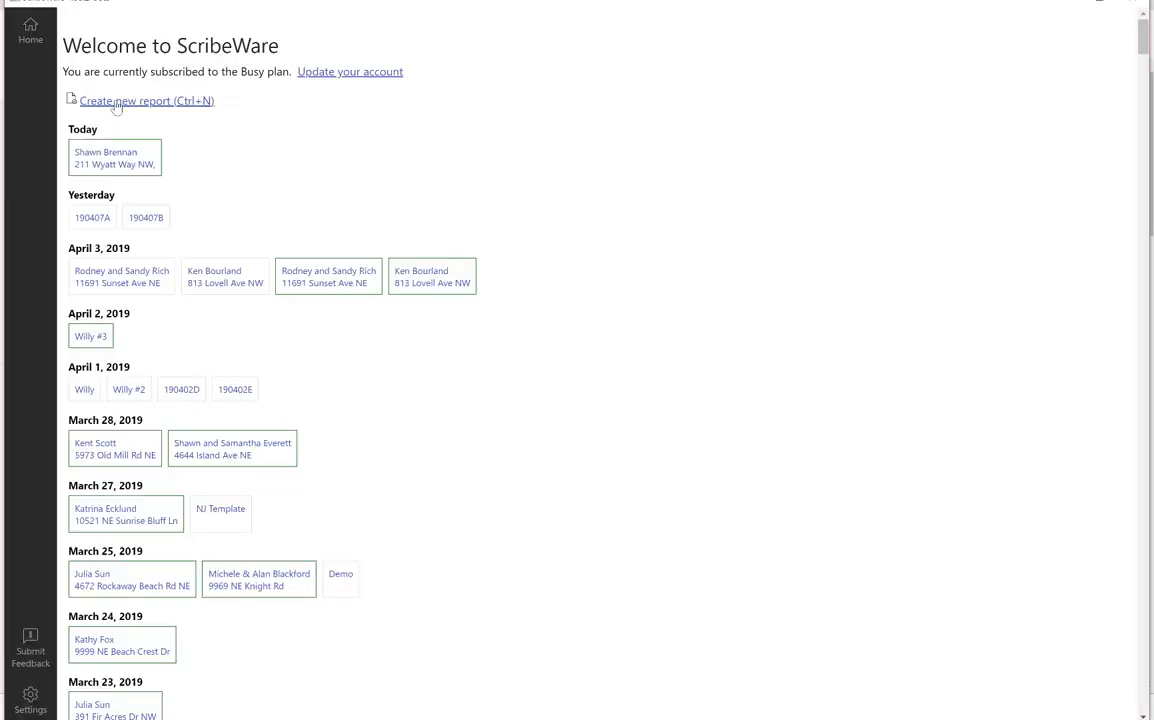
Create a new blank inspection report from the Welcome screen.
{"action": "left_click", "coordinate": [147, 100]}
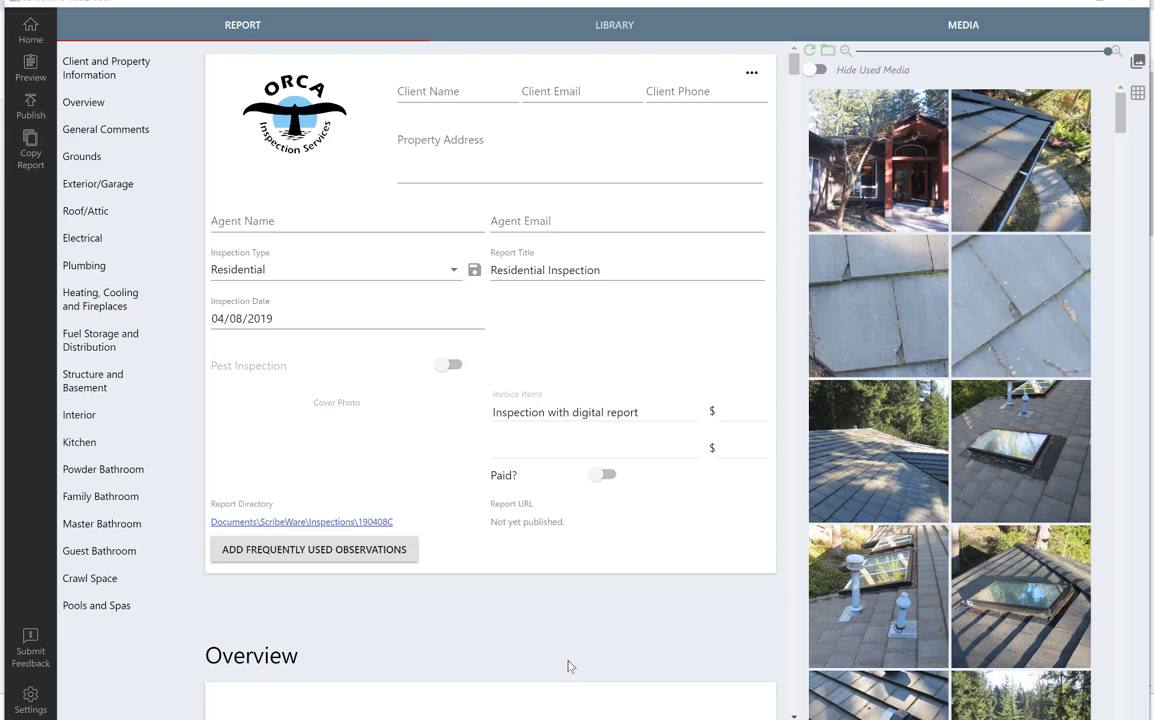
{"action": "mouse_move", "coordinate": [408, 114]}
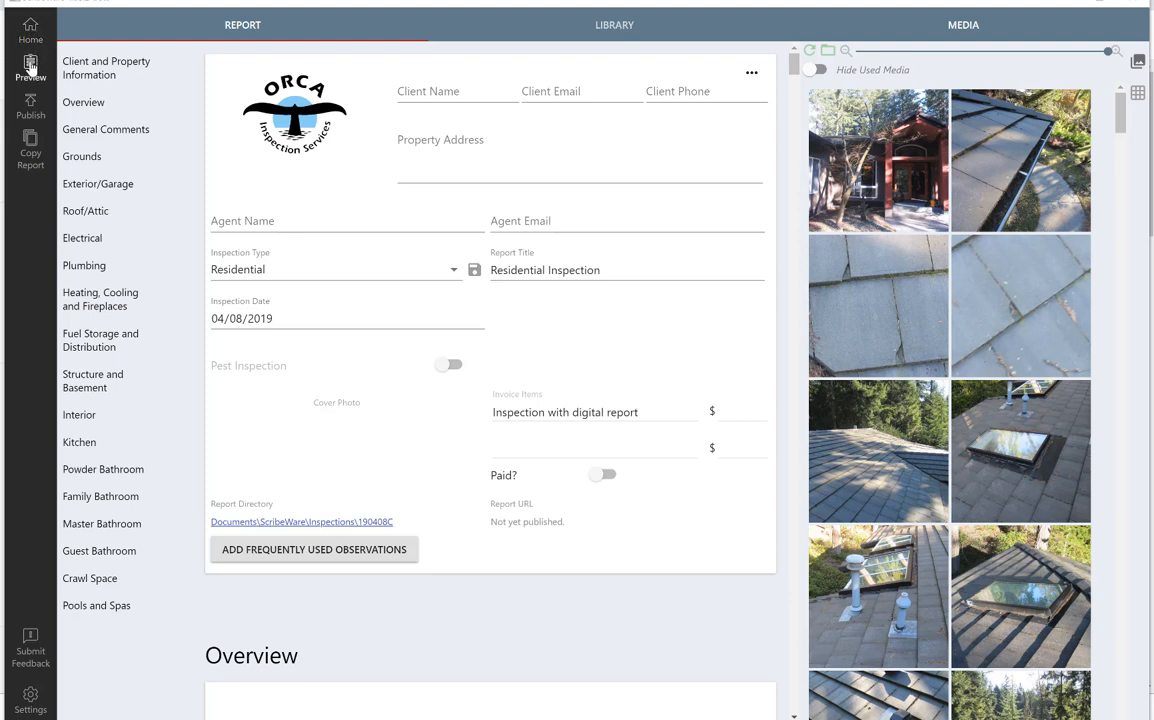
{"action": "mouse_move", "coordinate": [30, 28]}
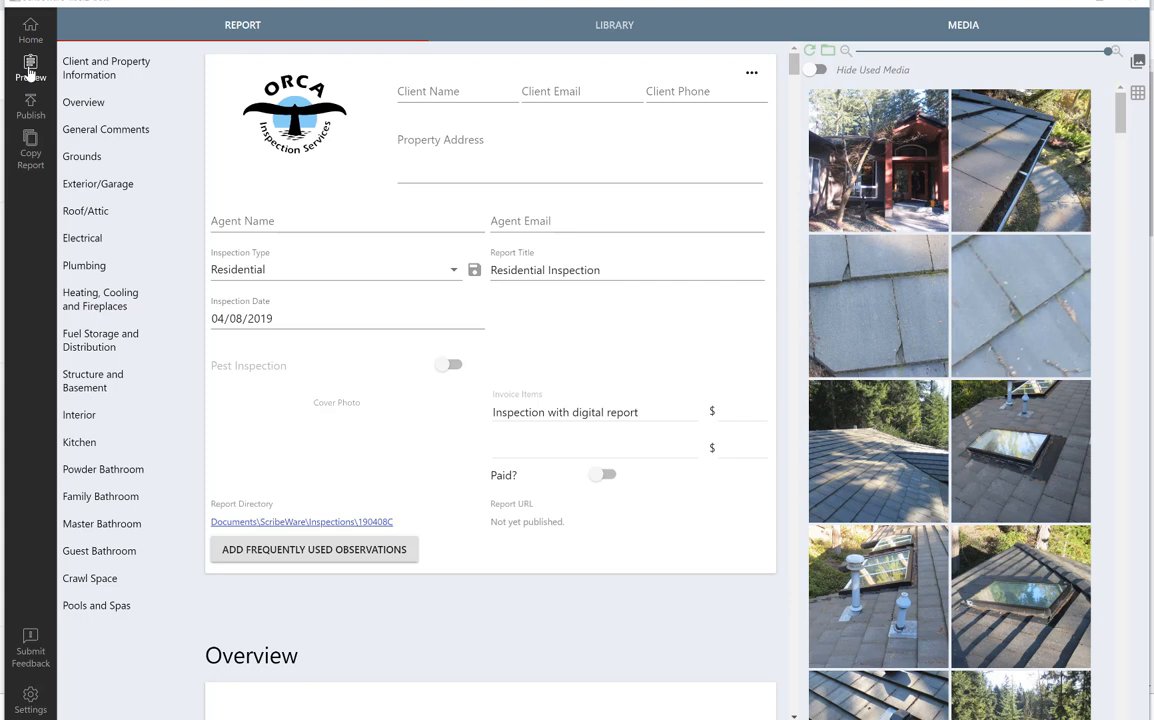
{"action": "mouse_move", "coordinate": [30, 107]}
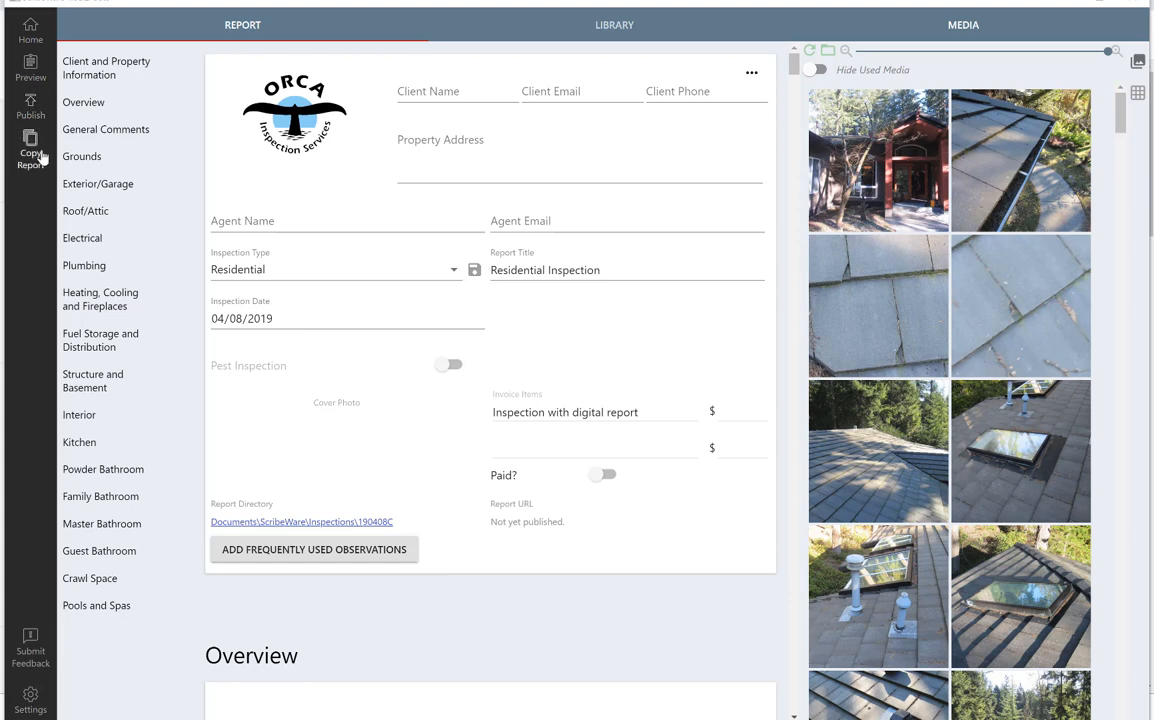
{"action": "mouse_move", "coordinate": [30, 148]}
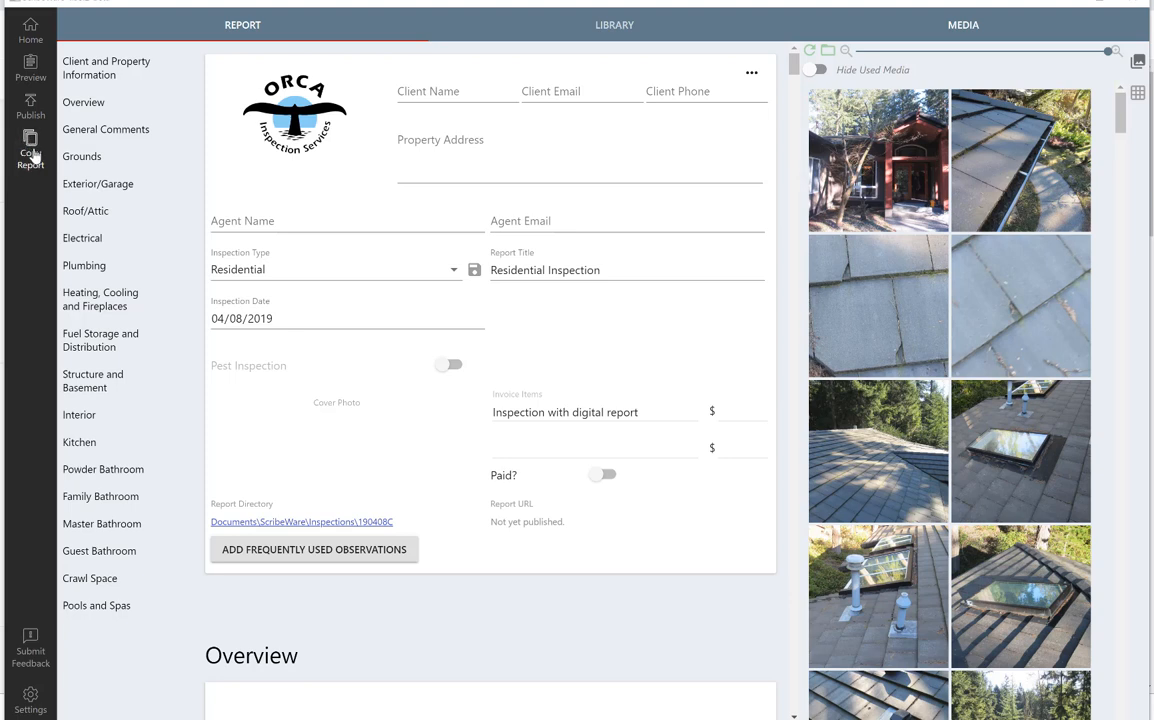
{"action": "mouse_move", "coordinate": [35, 157]}
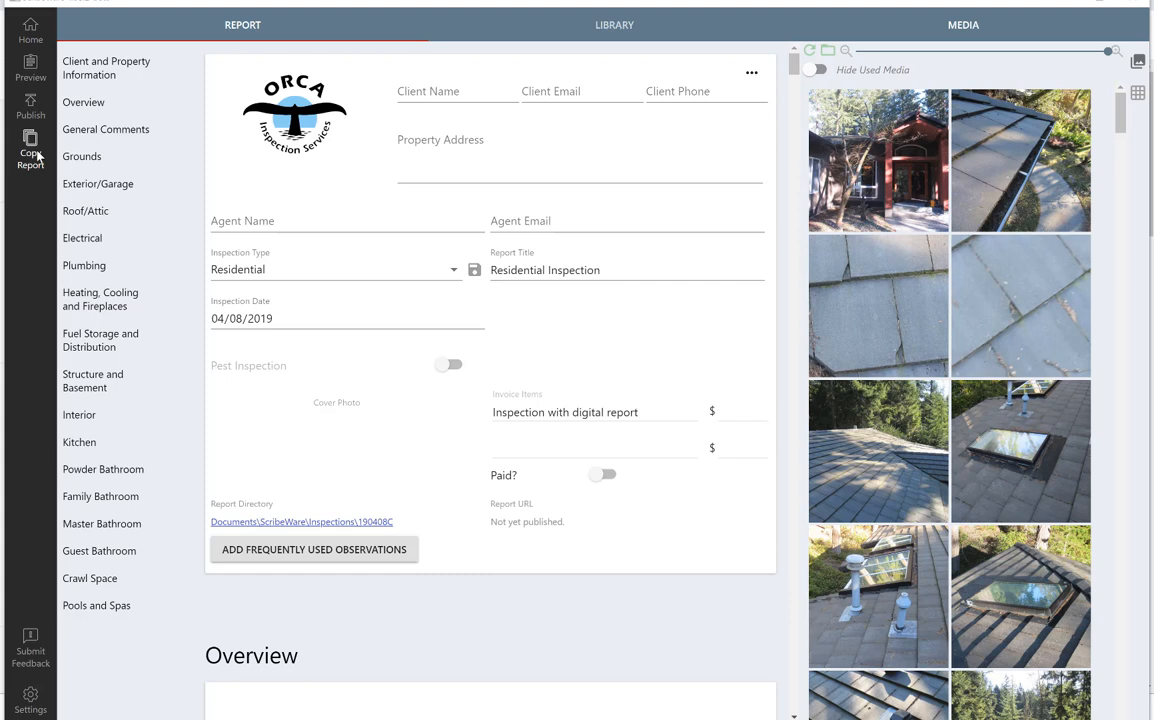
{"action": "mouse_move", "coordinate": [38, 148]}
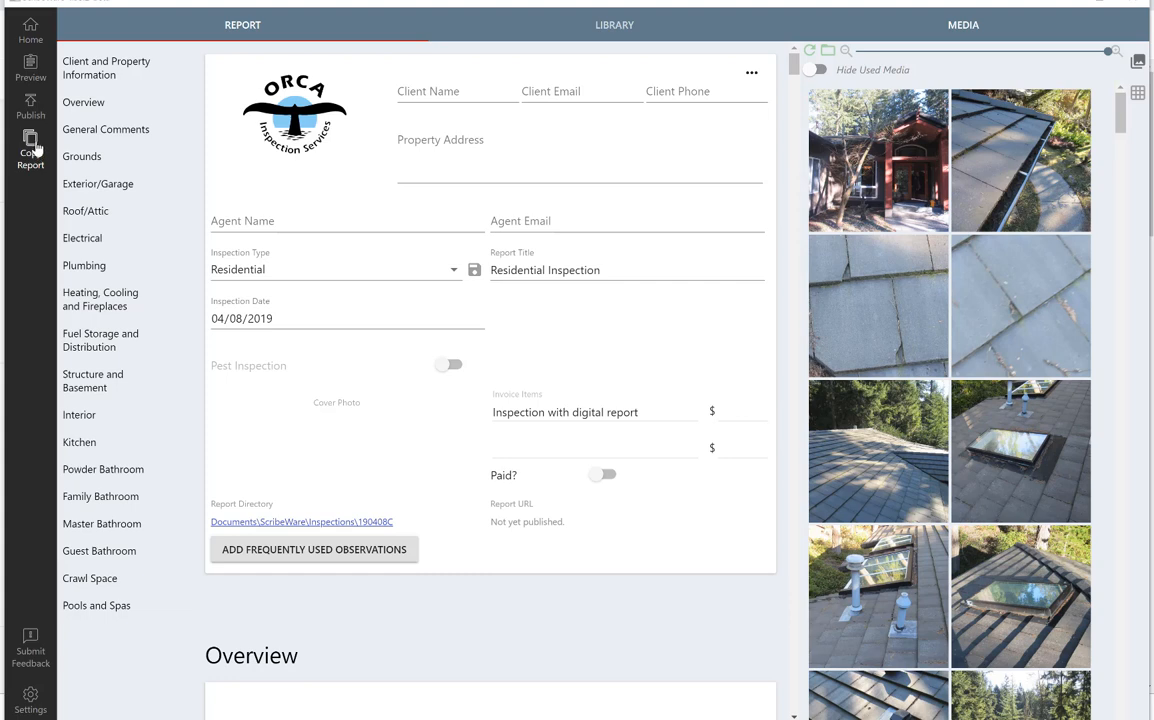
{"action": "mouse_move", "coordinate": [32, 150]}
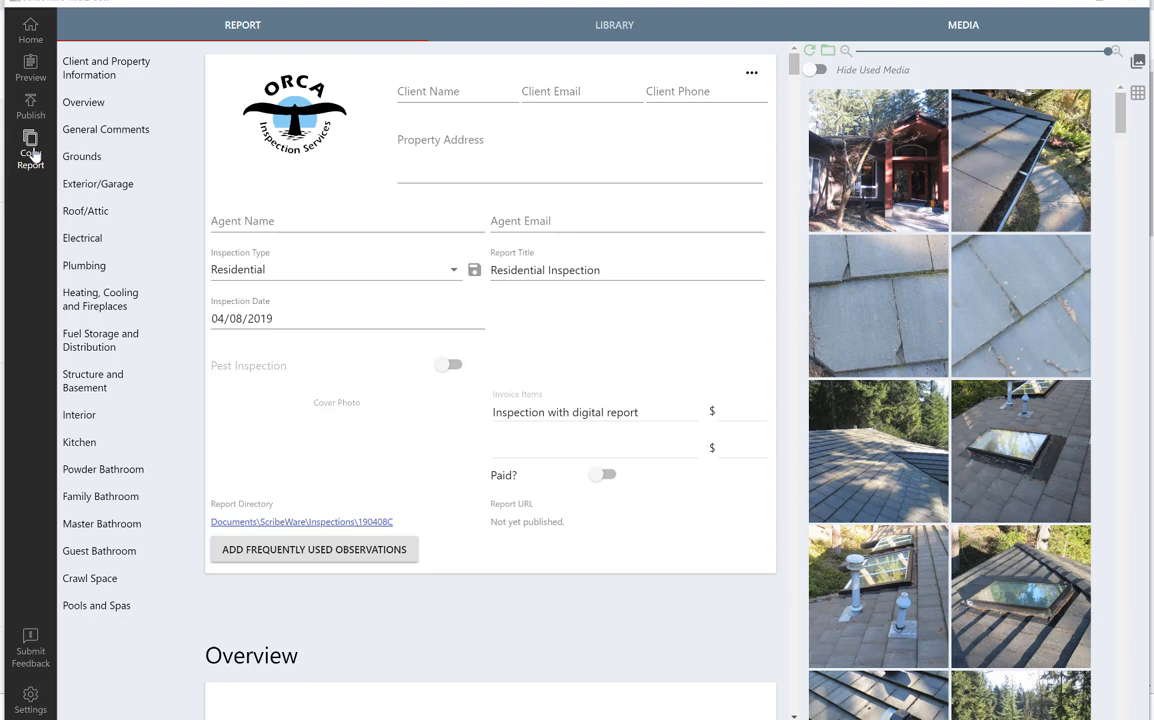
{"action": "mouse_move", "coordinate": [48, 551]}
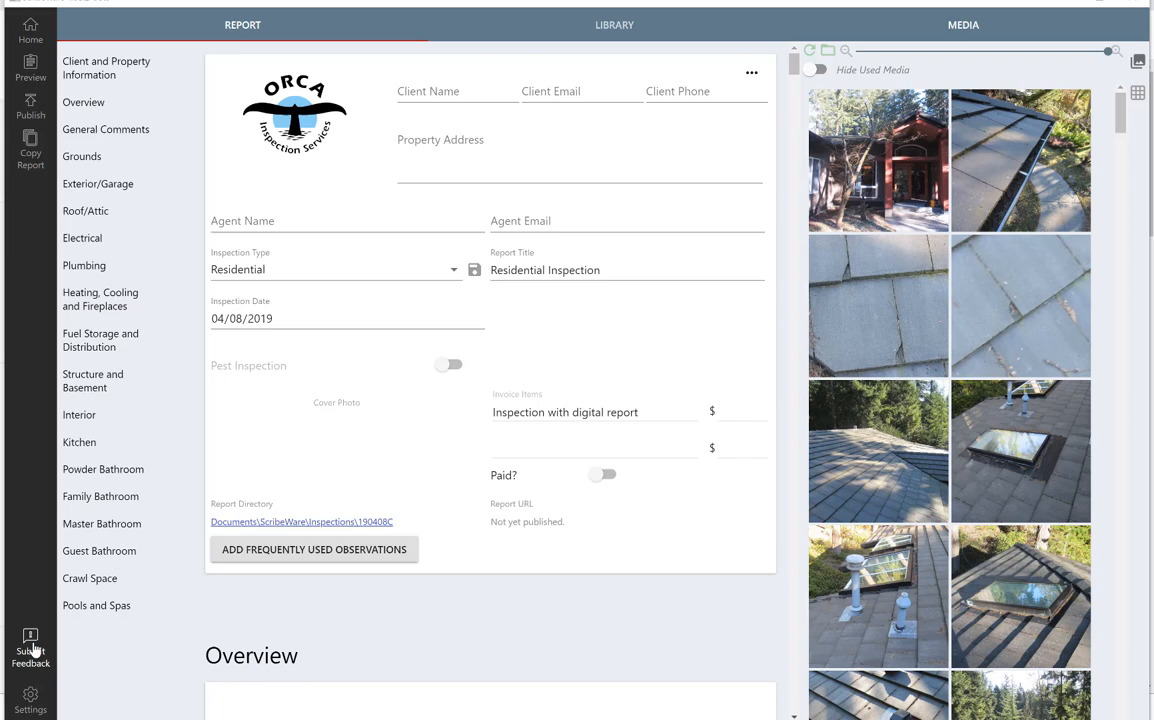
{"action": "mouse_move", "coordinate": [30, 700]}
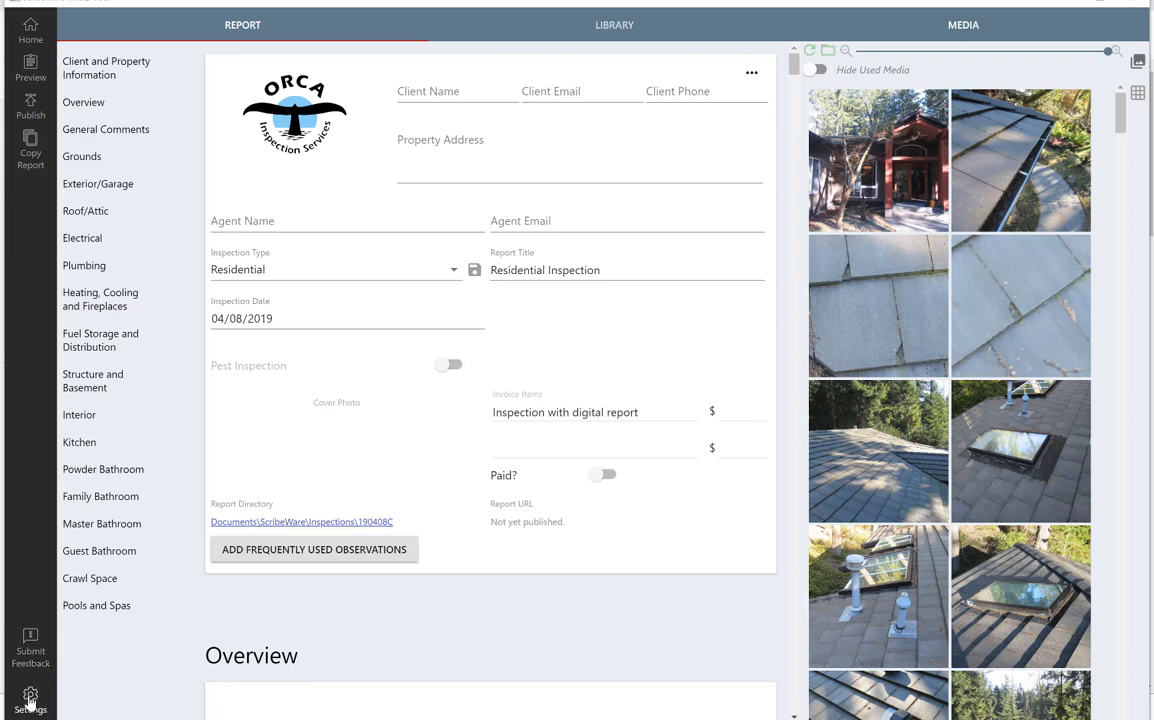
{"action": "mouse_move", "coordinate": [302, 296]}
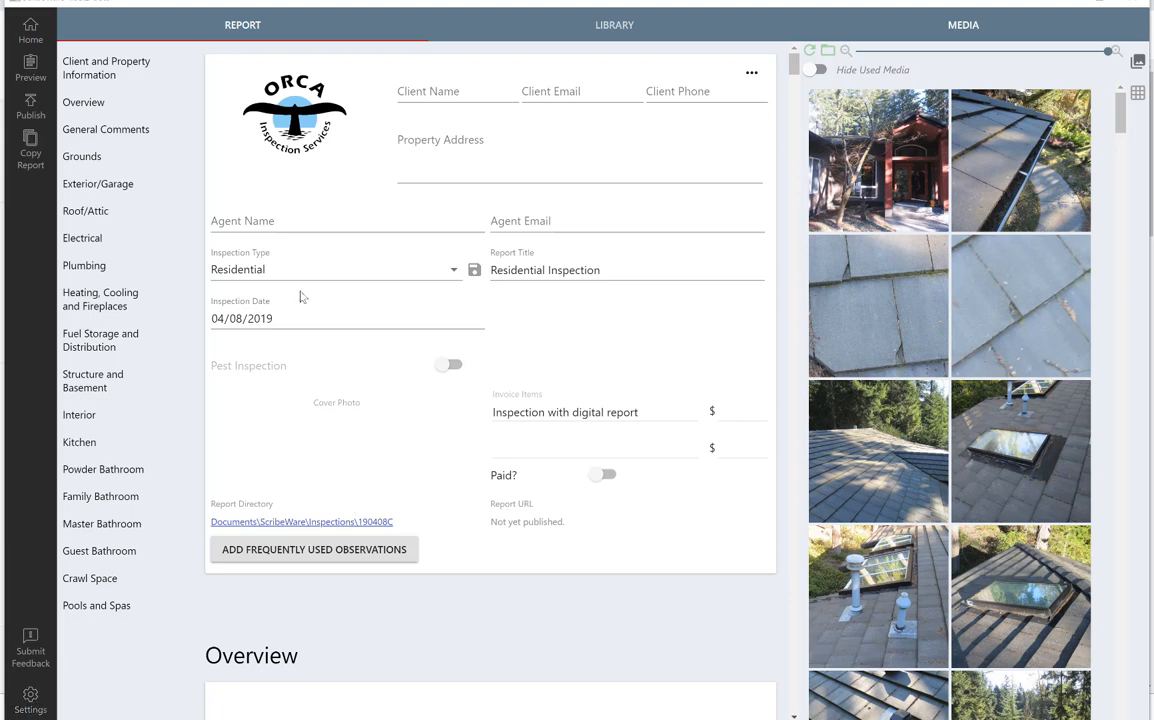
{"action": "left_click", "coordinate": [456, 91]}
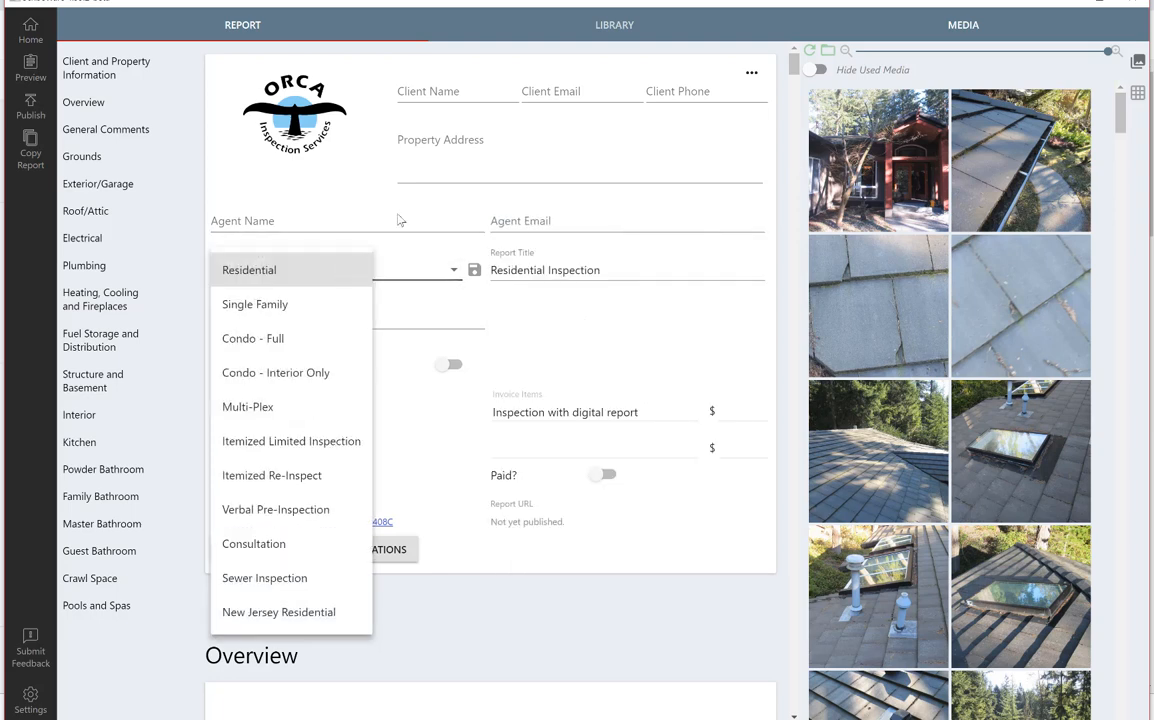
{"action": "mouse_move", "coordinate": [358, 283]}
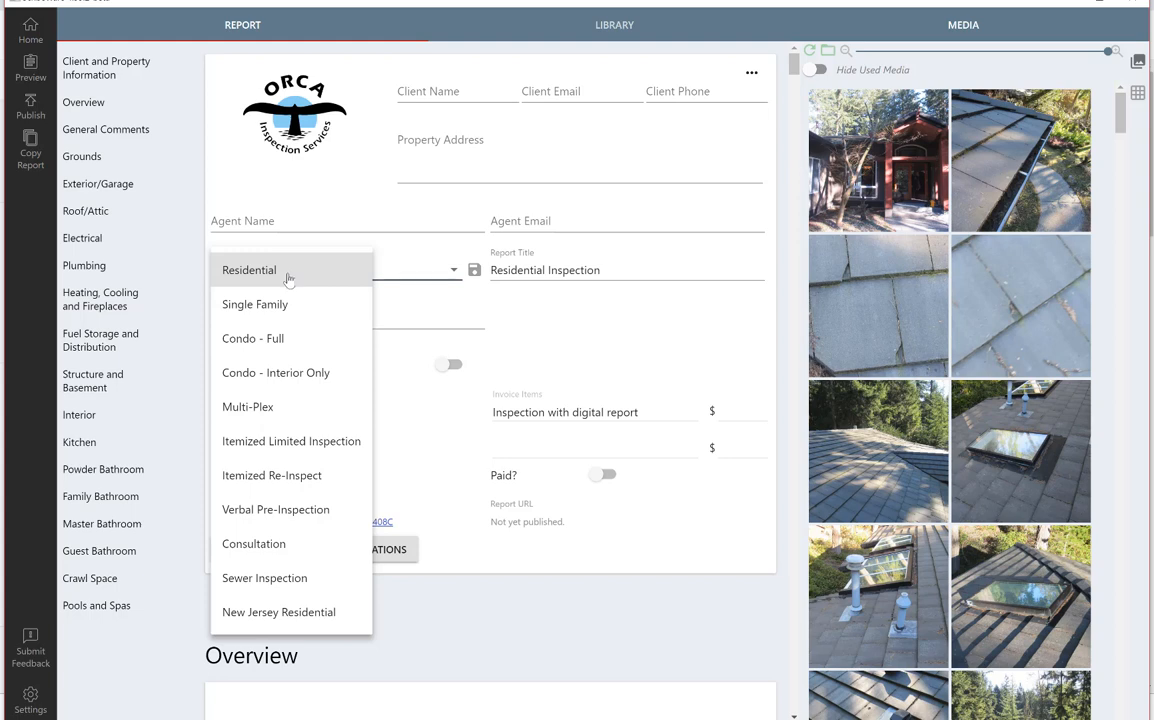
{"action": "mouse_move", "coordinate": [267, 309]}
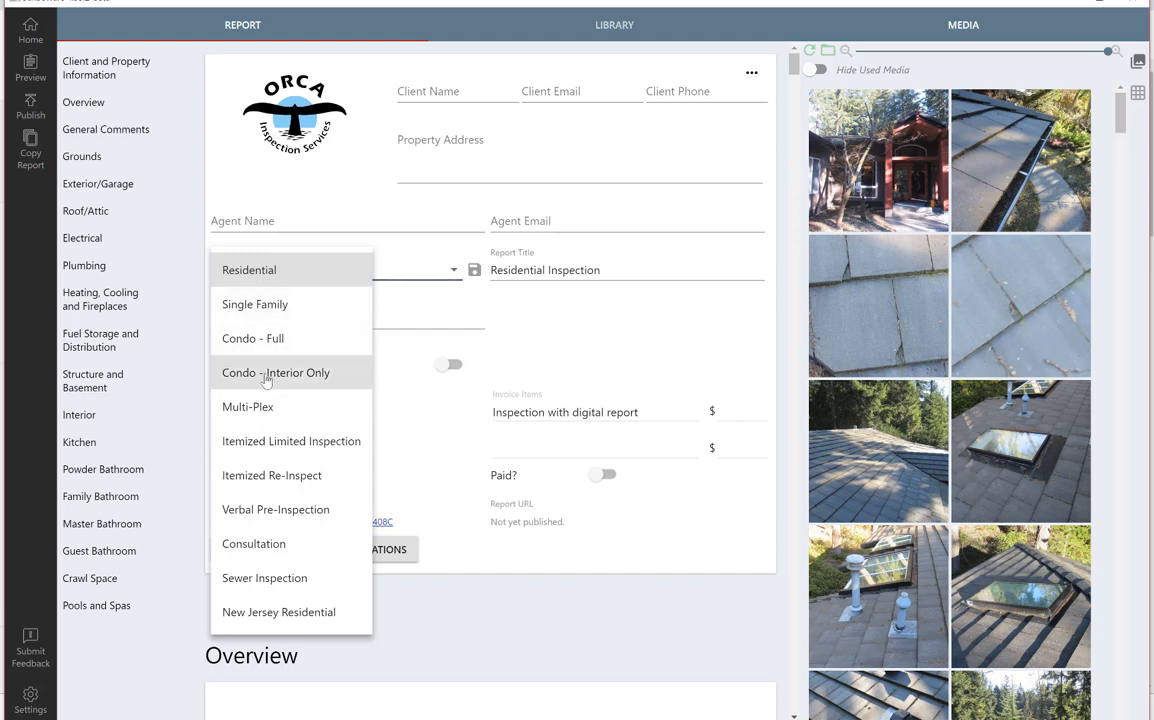
{"action": "mouse_move", "coordinate": [258, 487]}
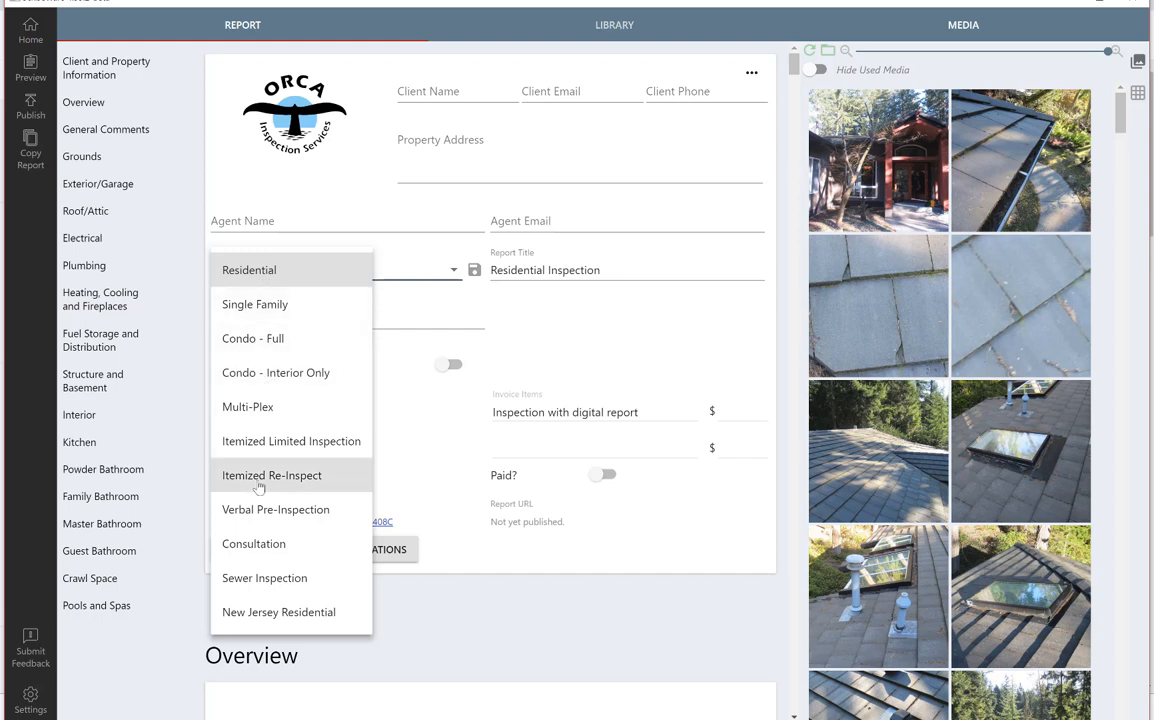
{"action": "mouse_move", "coordinate": [268, 467]}
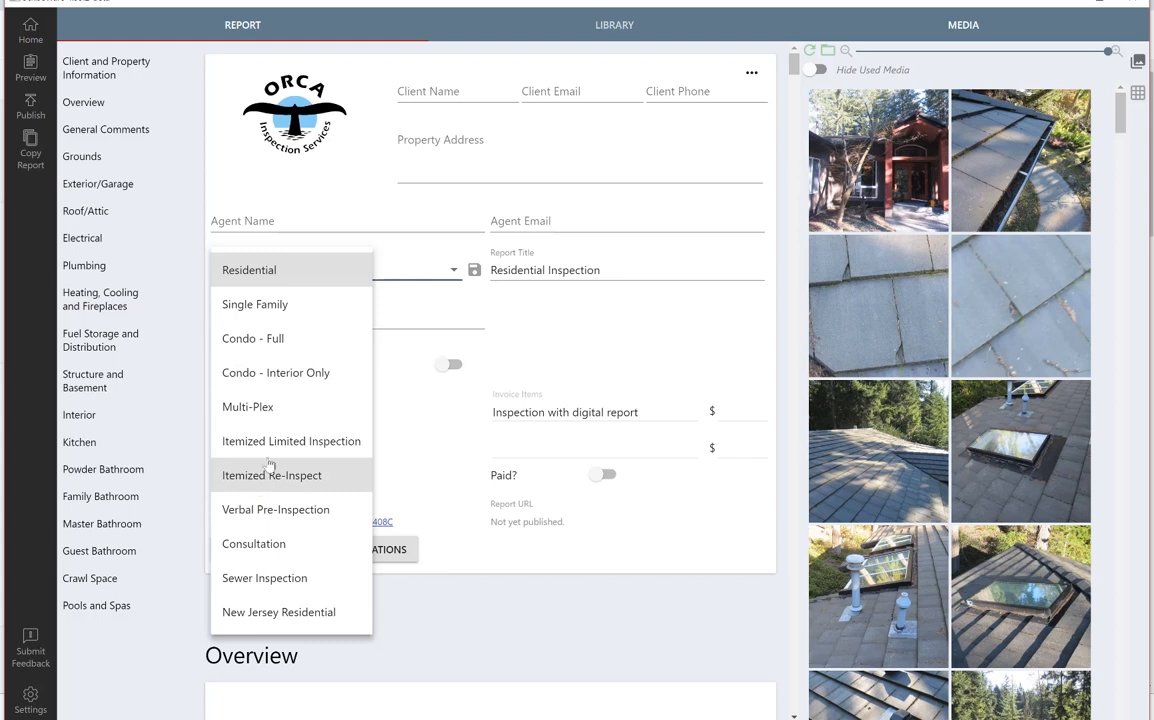
{"action": "mouse_move", "coordinate": [265, 478]}
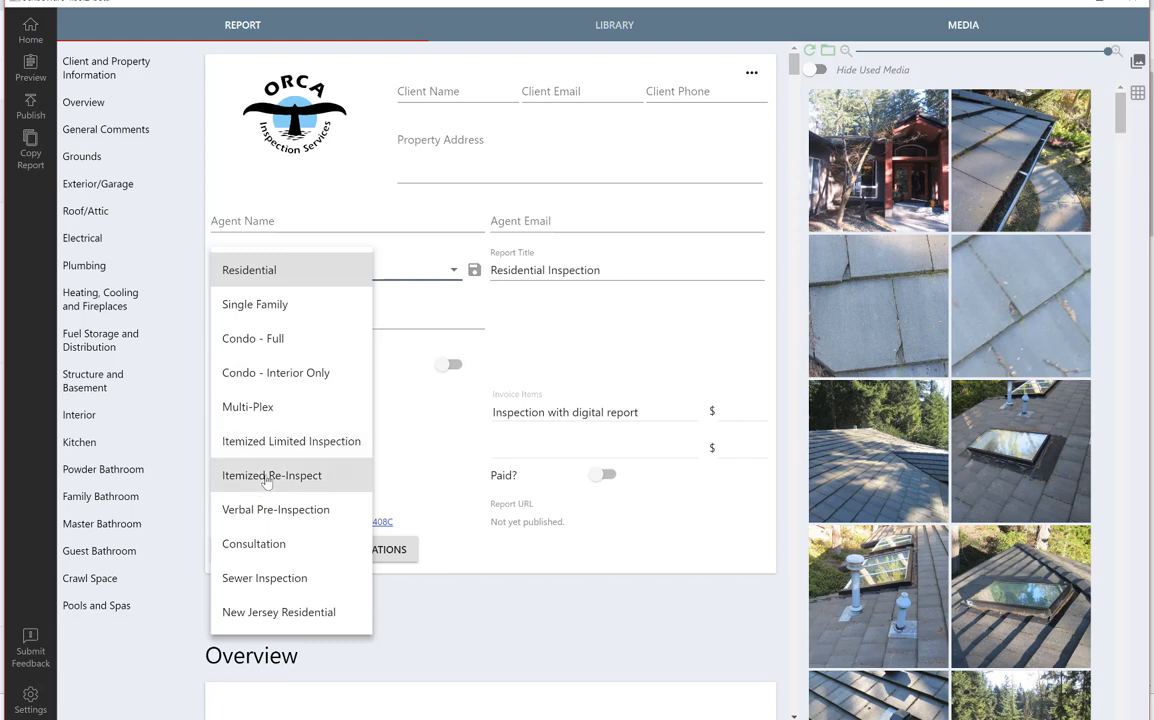
{"action": "mouse_move", "coordinate": [264, 578]}
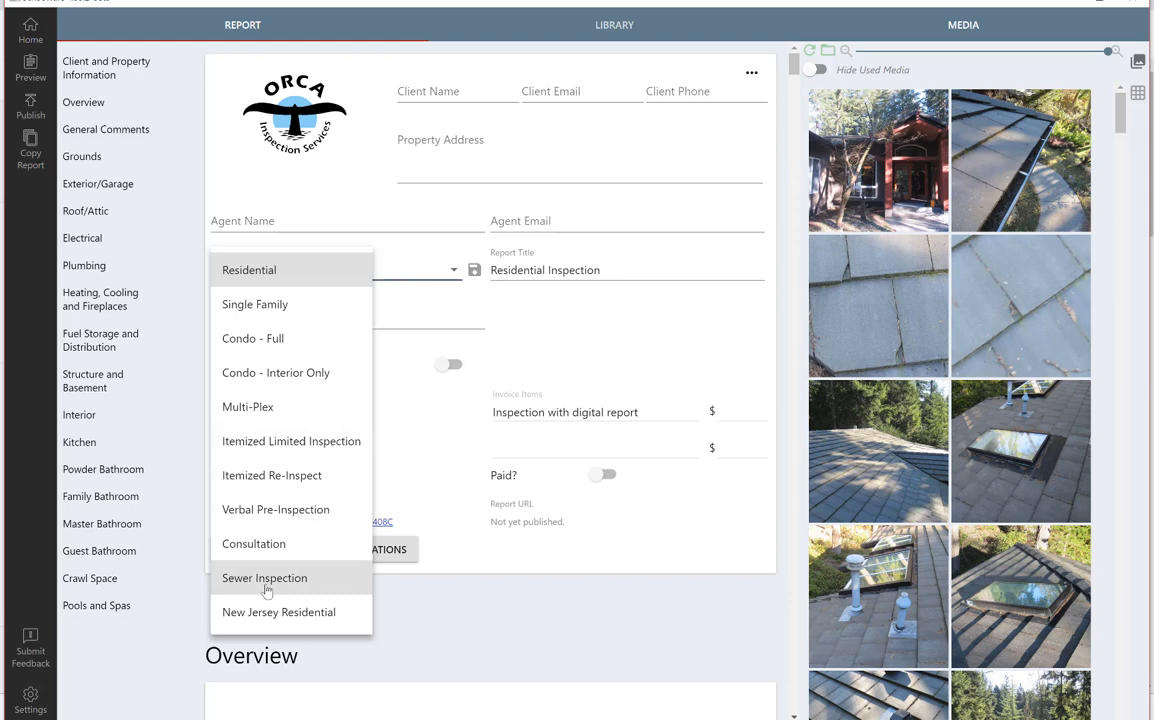
{"action": "mouse_move", "coordinate": [292, 612]}
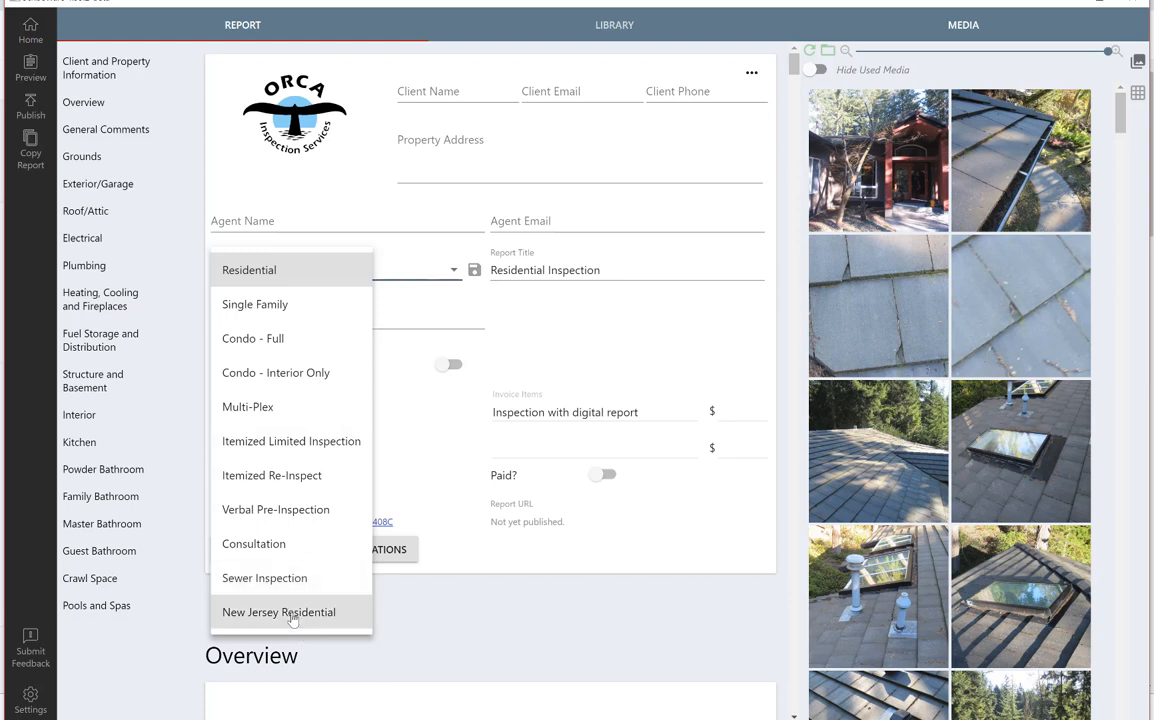
{"action": "mouse_move", "coordinate": [645, 353]}
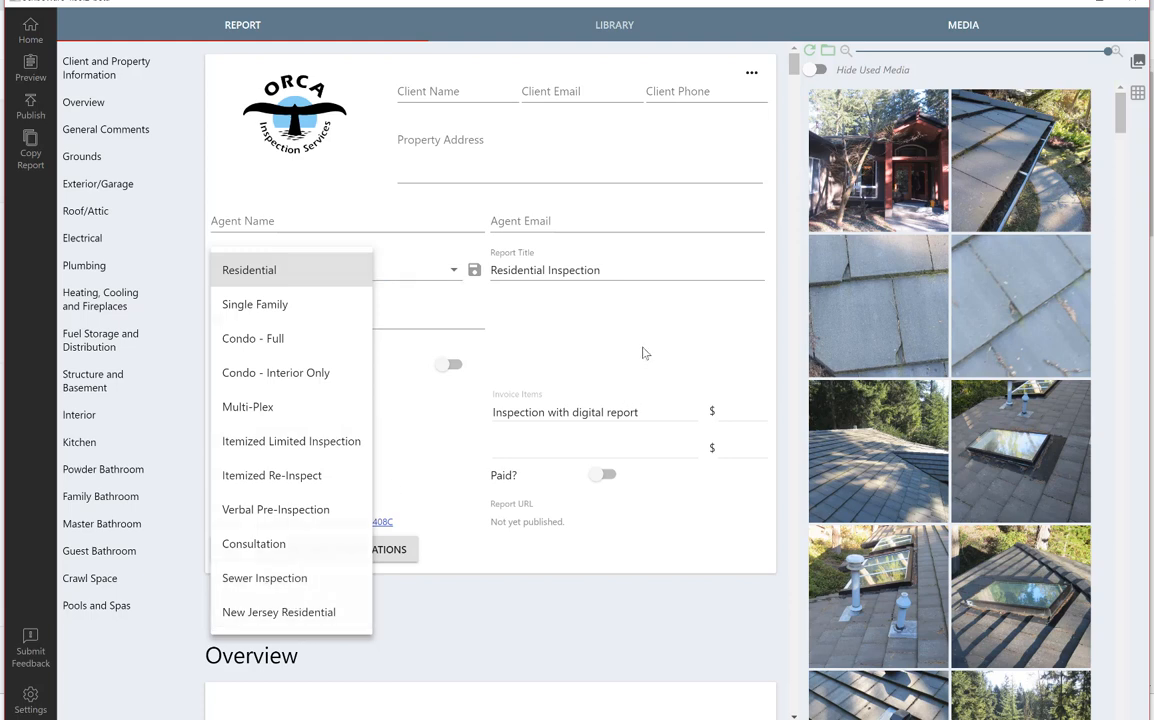
Close the Inspection Type dropdown, keeping Residential as the type.
{"action": "left_click", "coordinate": [248, 269]}
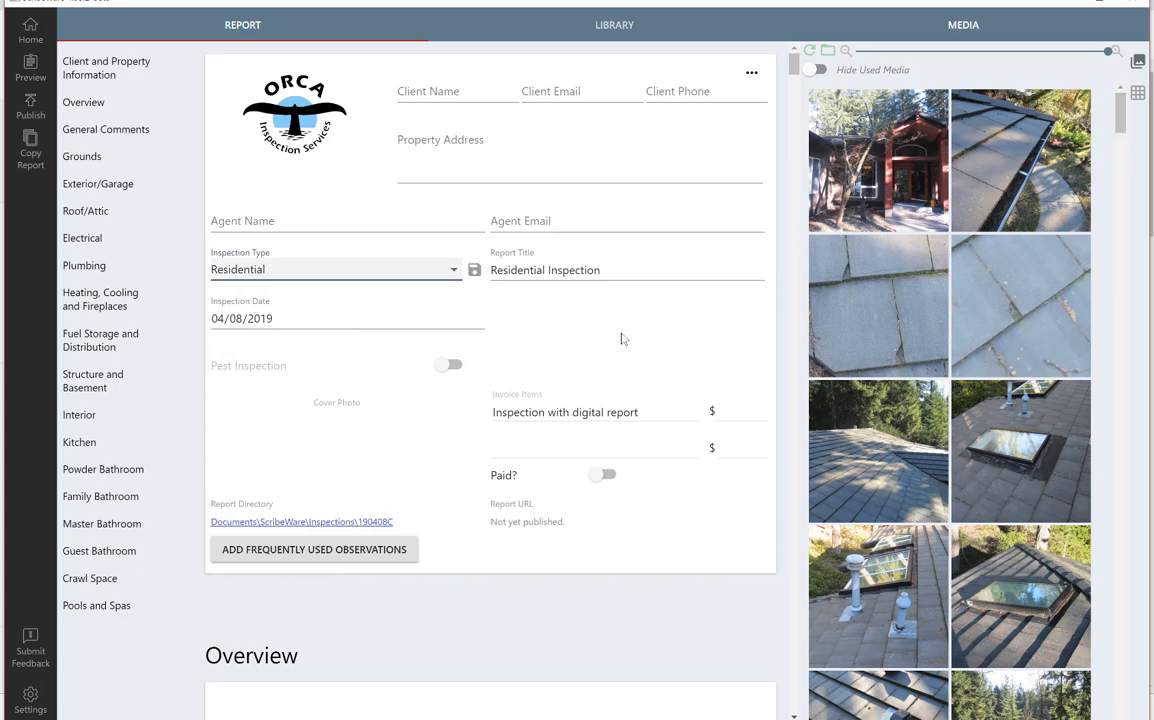
{"action": "mouse_move", "coordinate": [339, 281]}
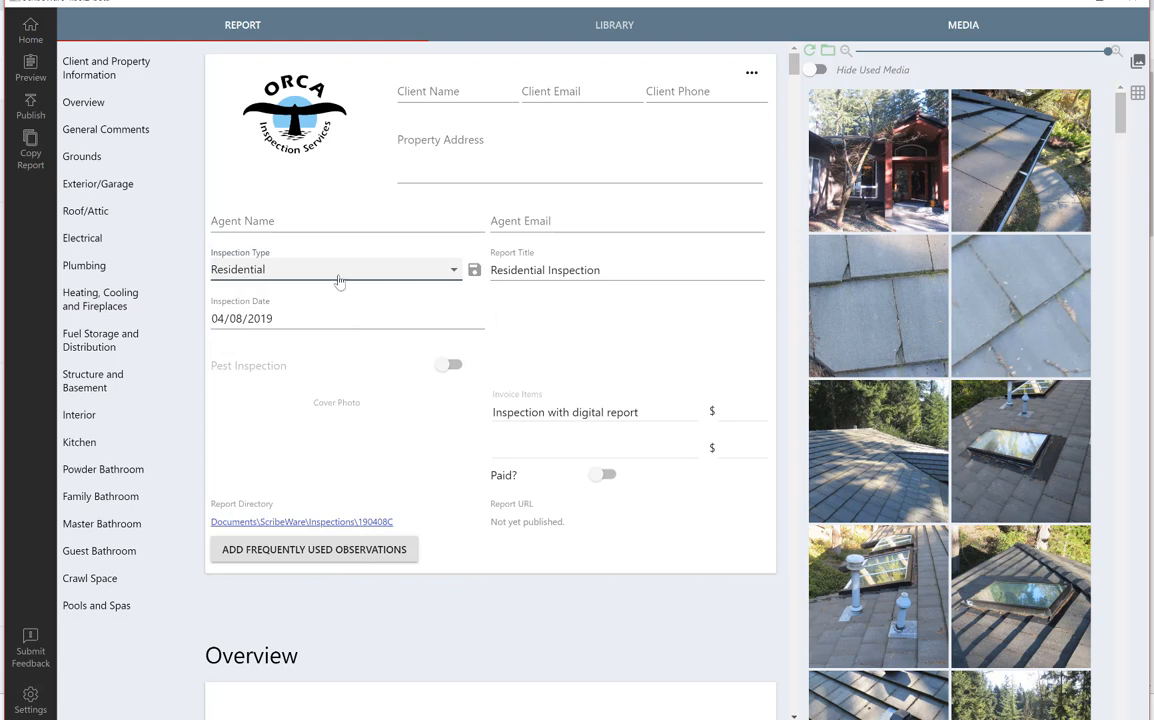
{"action": "mouse_move", "coordinate": [367, 286]}
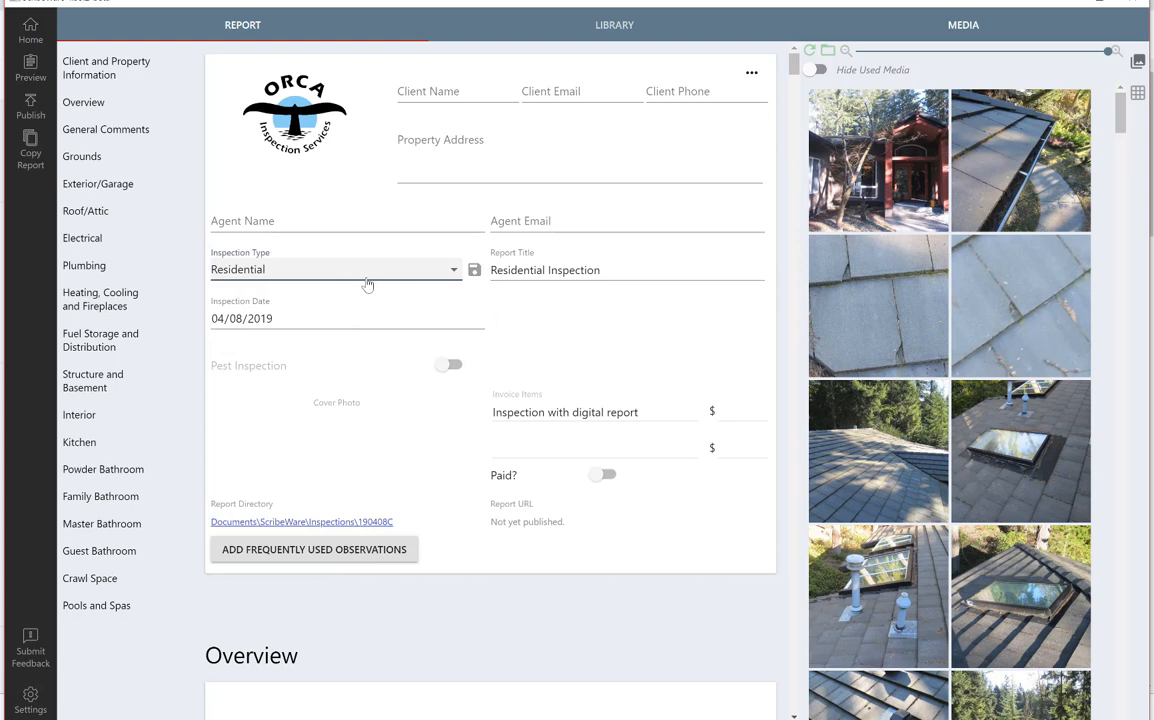
{"action": "left_click", "coordinate": [560, 270]}
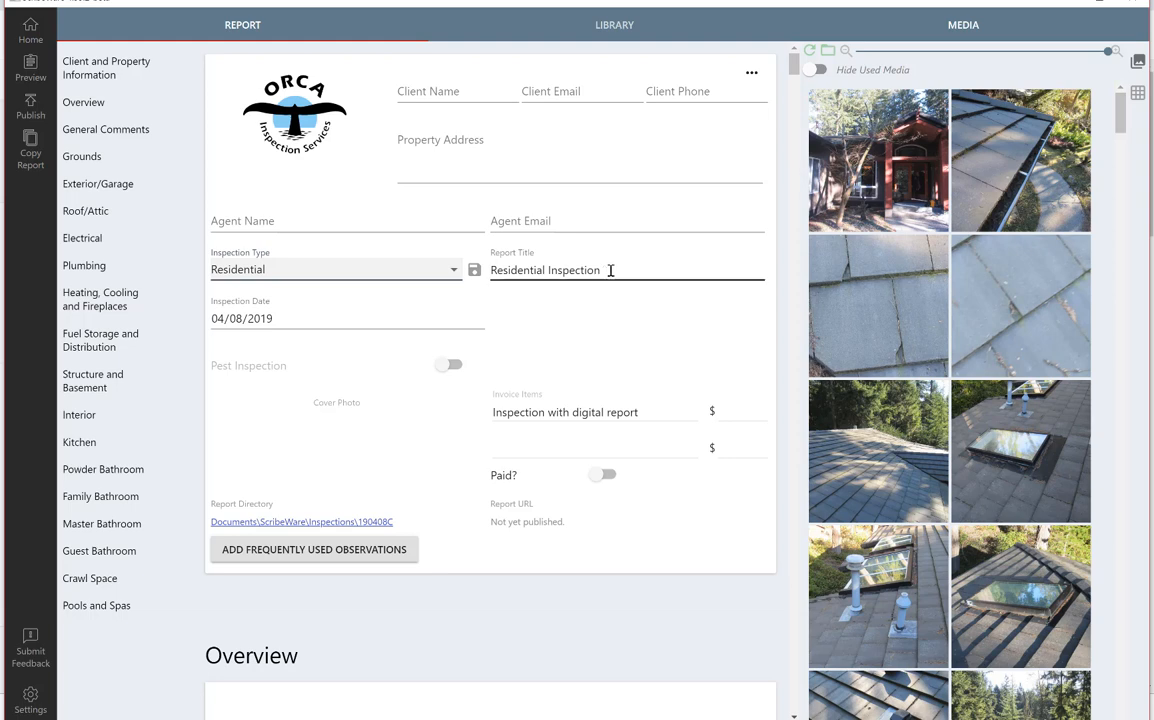
{"action": "double_click", "coordinate": [545, 270]}
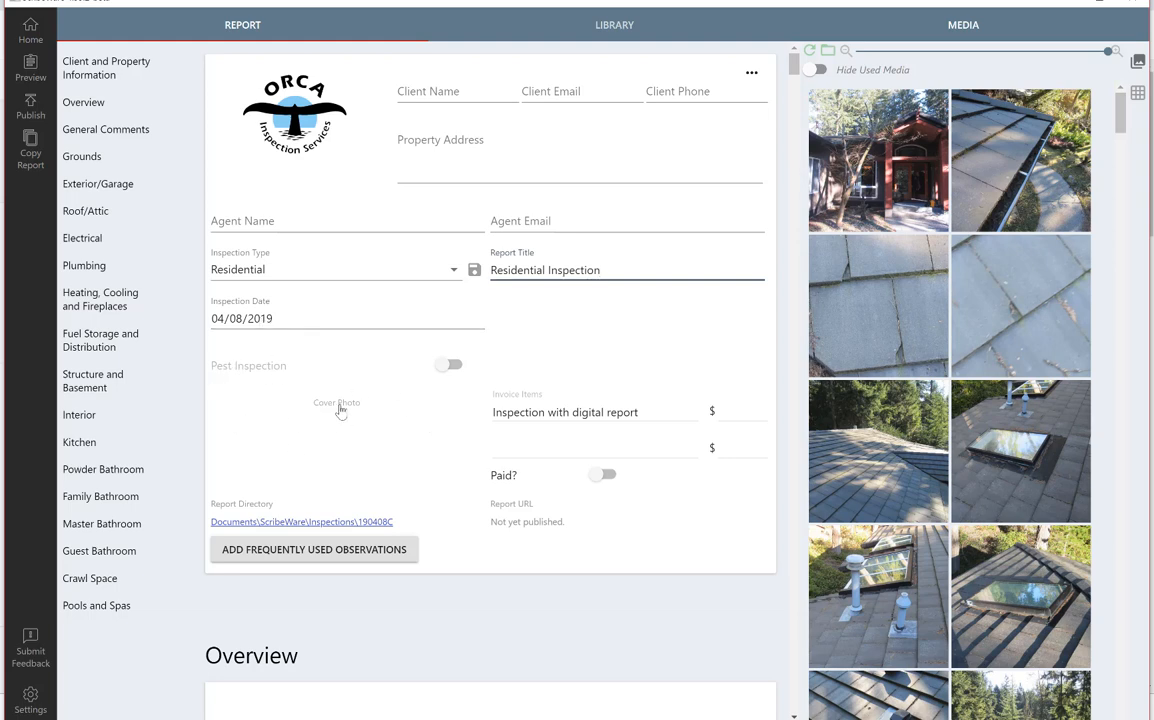
{"action": "mouse_move", "coordinate": [447, 393]}
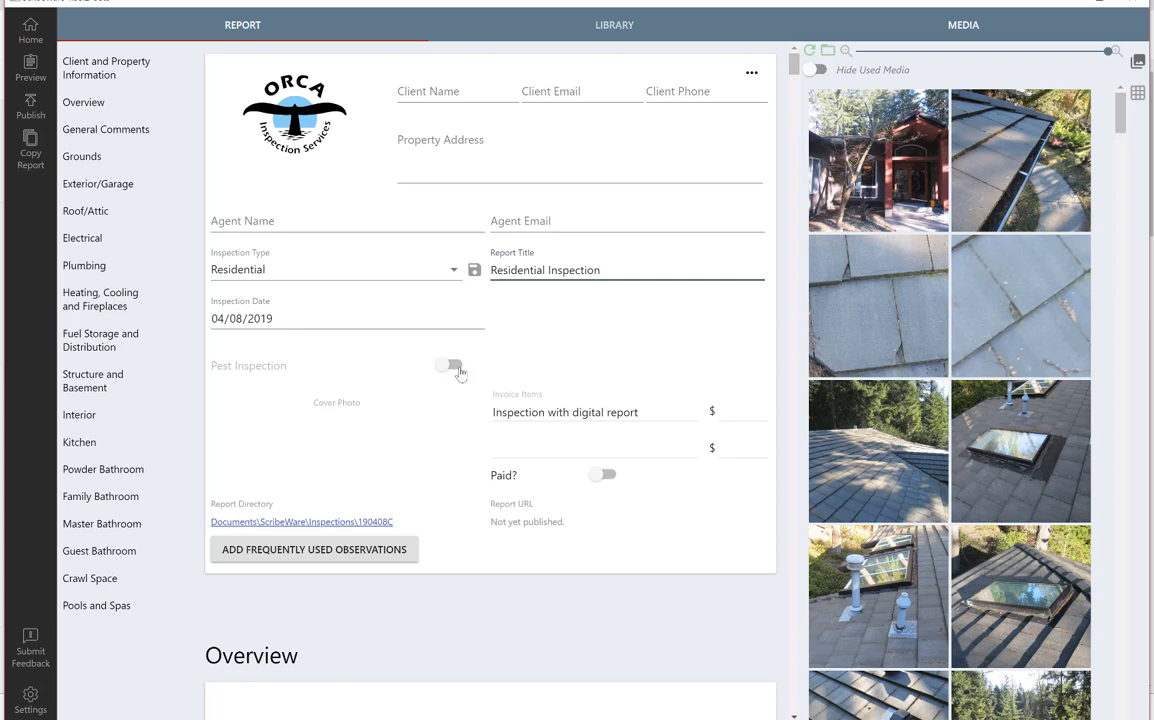
Switch on Pest Inspection to add the ICN entry and Pests section.
{"action": "left_click", "coordinate": [449, 366]}
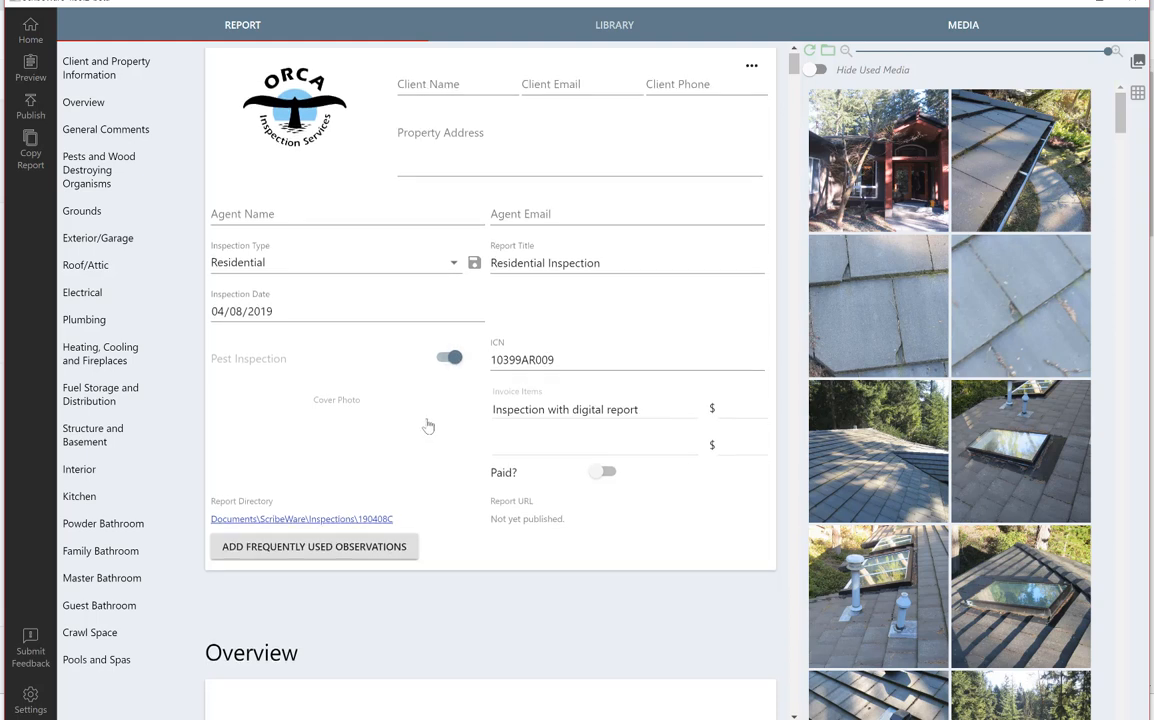
{"action": "scroll", "scroll_direction": "down", "scroll_amount": 3}
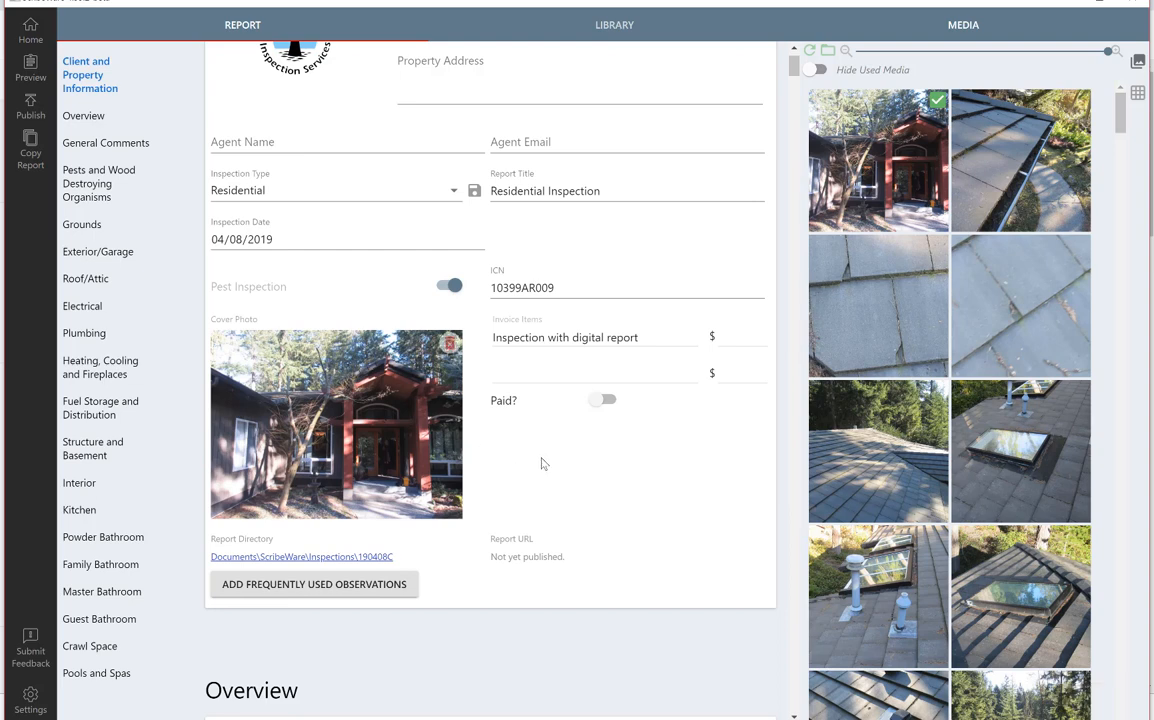
Scroll down the cover page toward the Cover Photo area.
{"action": "scroll", "scroll_direction": "down", "scroll_amount": 3}
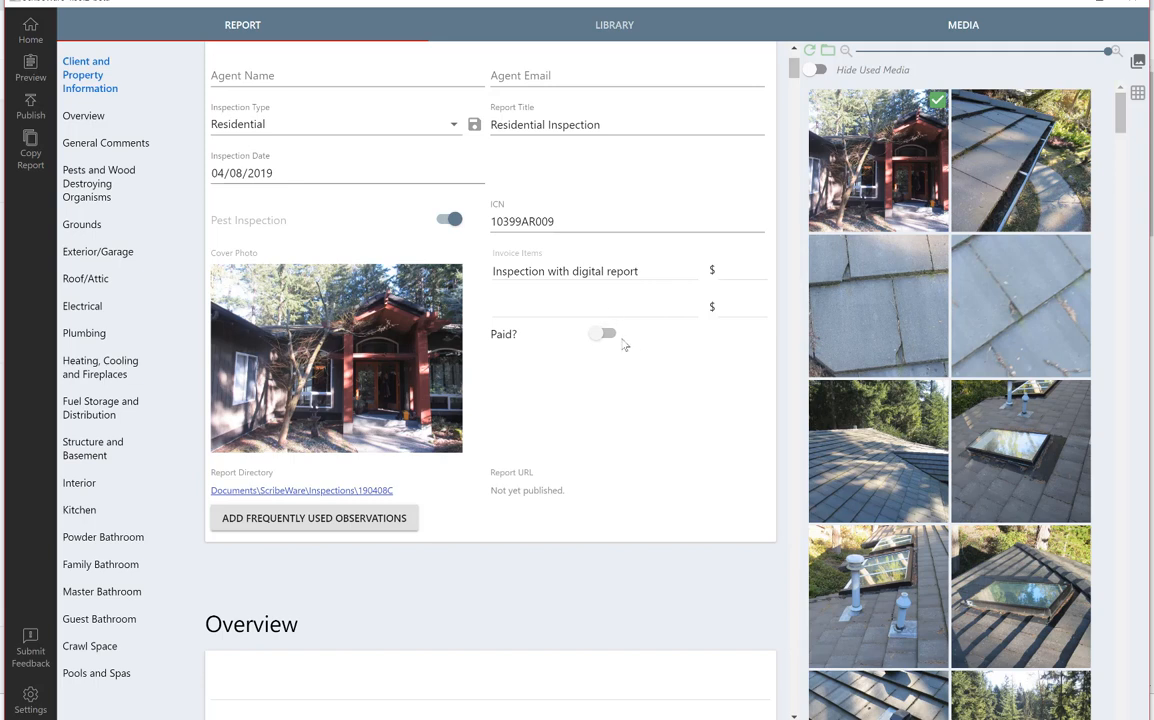
Mark the invoice paid by Check and price the digital-report inspection at 750.00.
{"action": "left_click", "coordinate": [603, 334]}
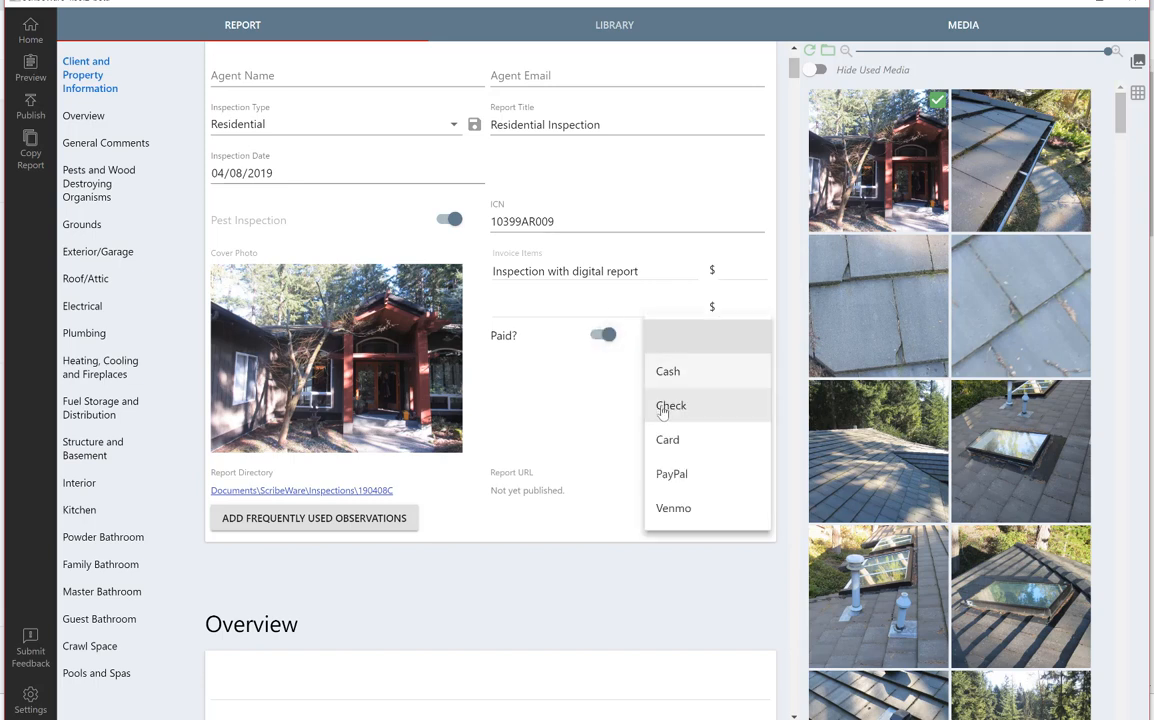
{"action": "left_click", "coordinate": [671, 405]}
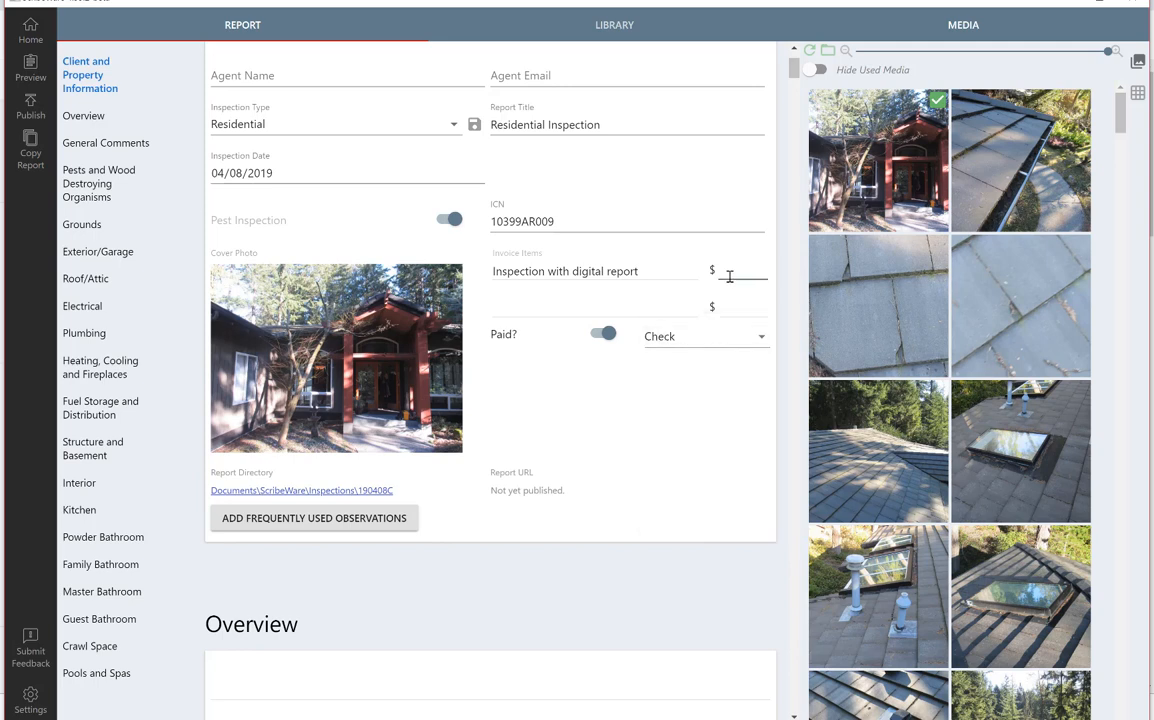
{"action": "type", "text": "750.00"}
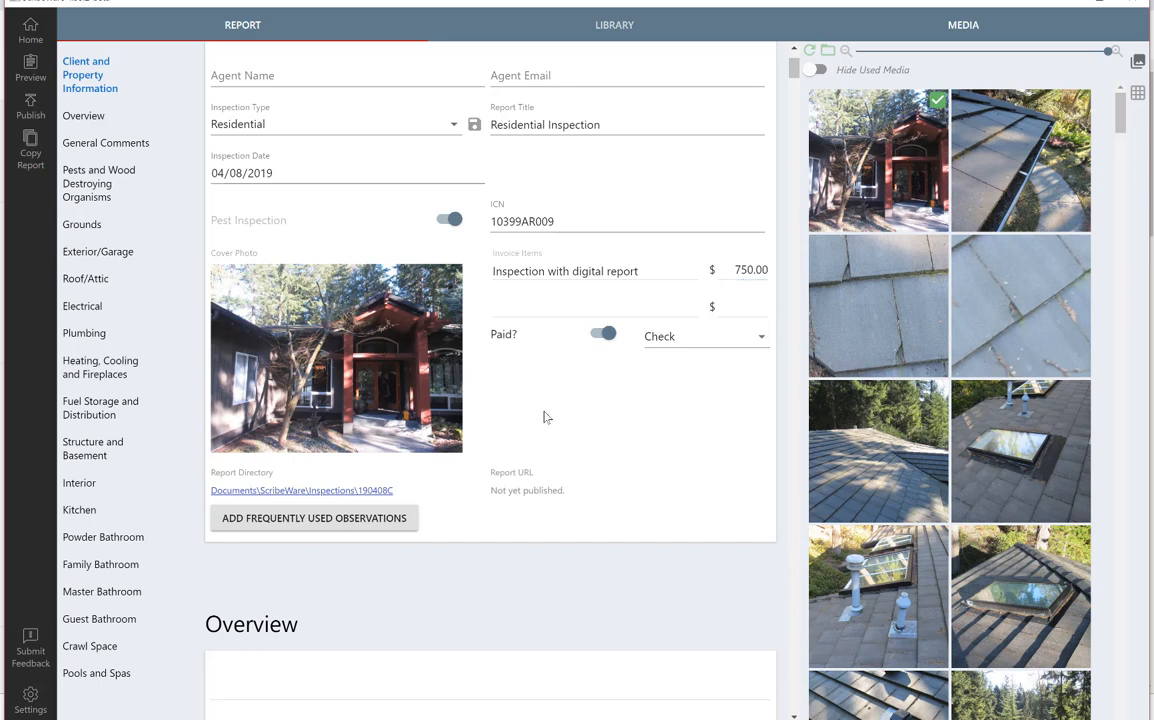
{"action": "mouse_move", "coordinate": [404, 652]}
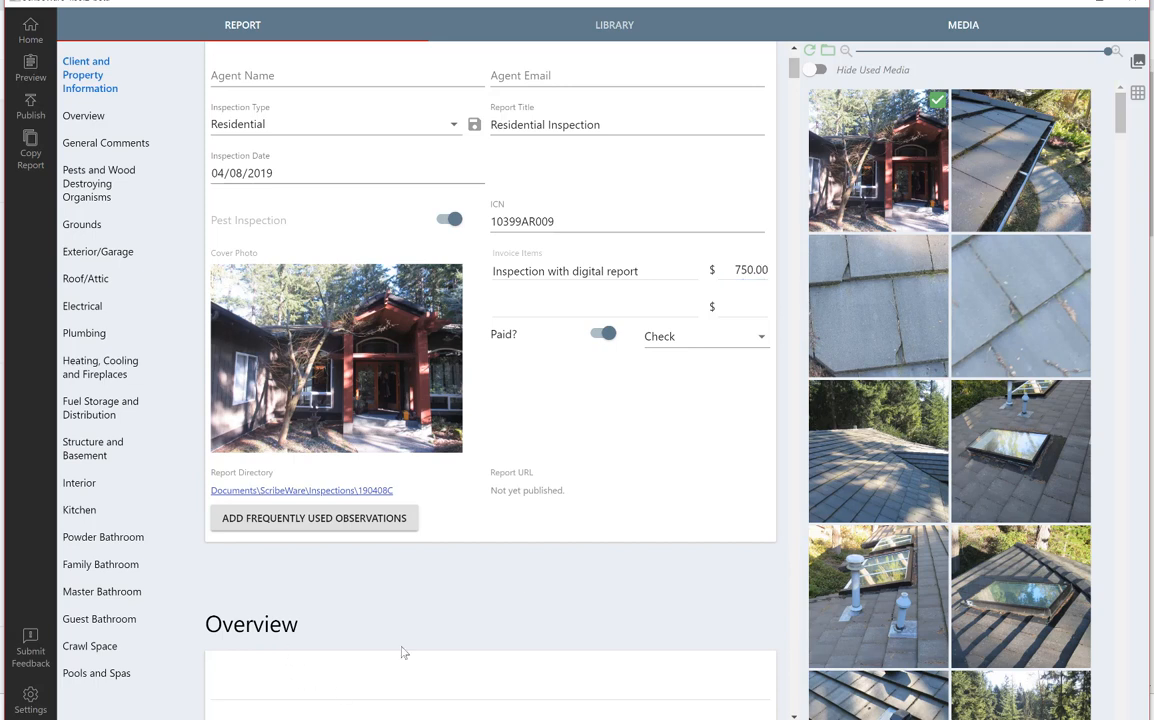
Open the Add Frequently Used Observations list from the cover page.
{"action": "scroll", "scroll_direction": "down", "scroll_amount": 3}
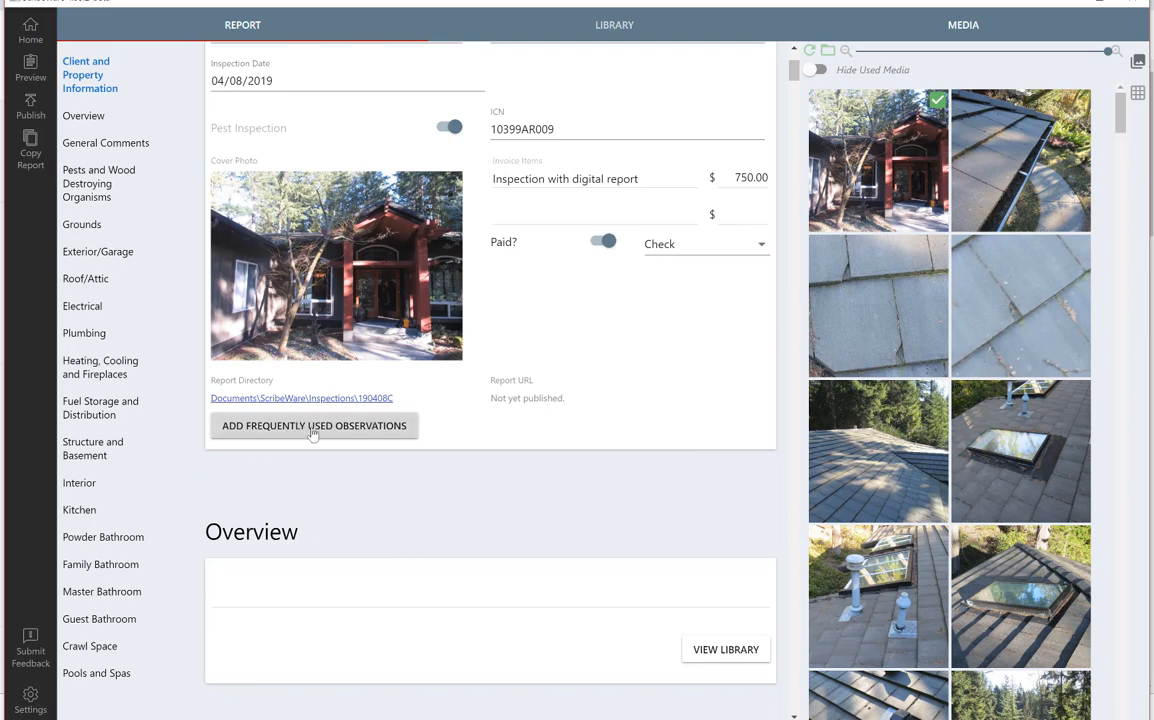
{"action": "left_click", "coordinate": [314, 425]}
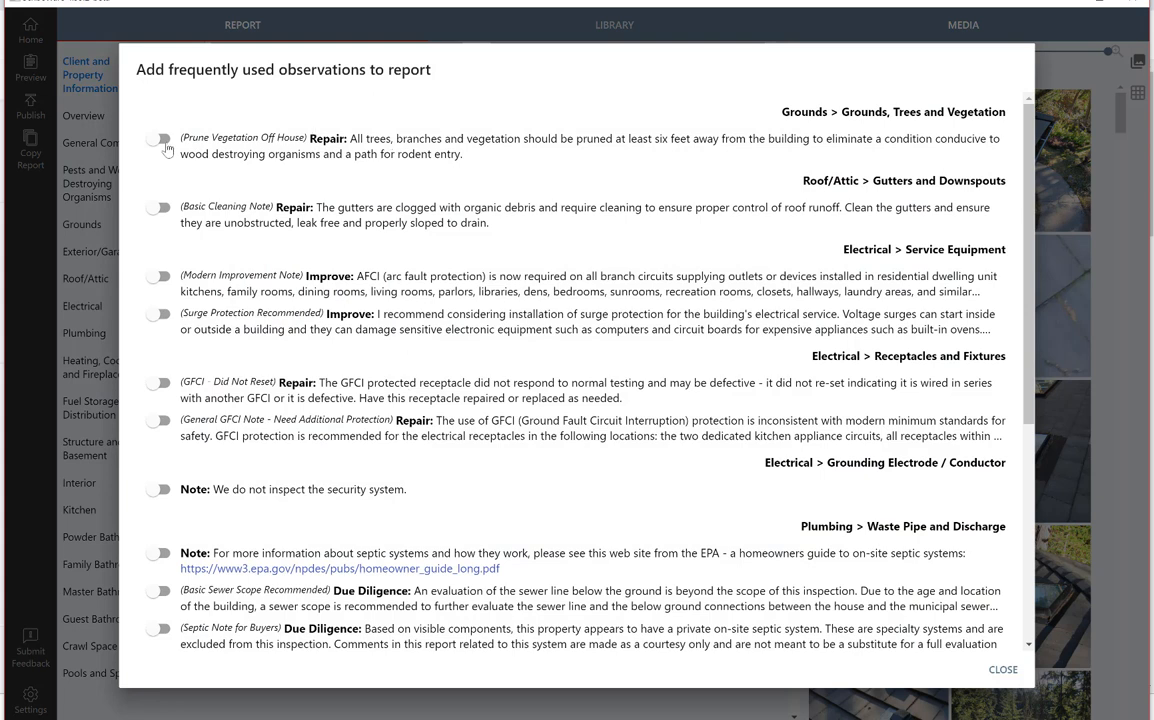
Switch on Prune Vegetation, Basic Cleaning Note, AFCI Modern Improvement Note and Surge Protection Recommended.
{"action": "left_click", "coordinate": [158, 138]}
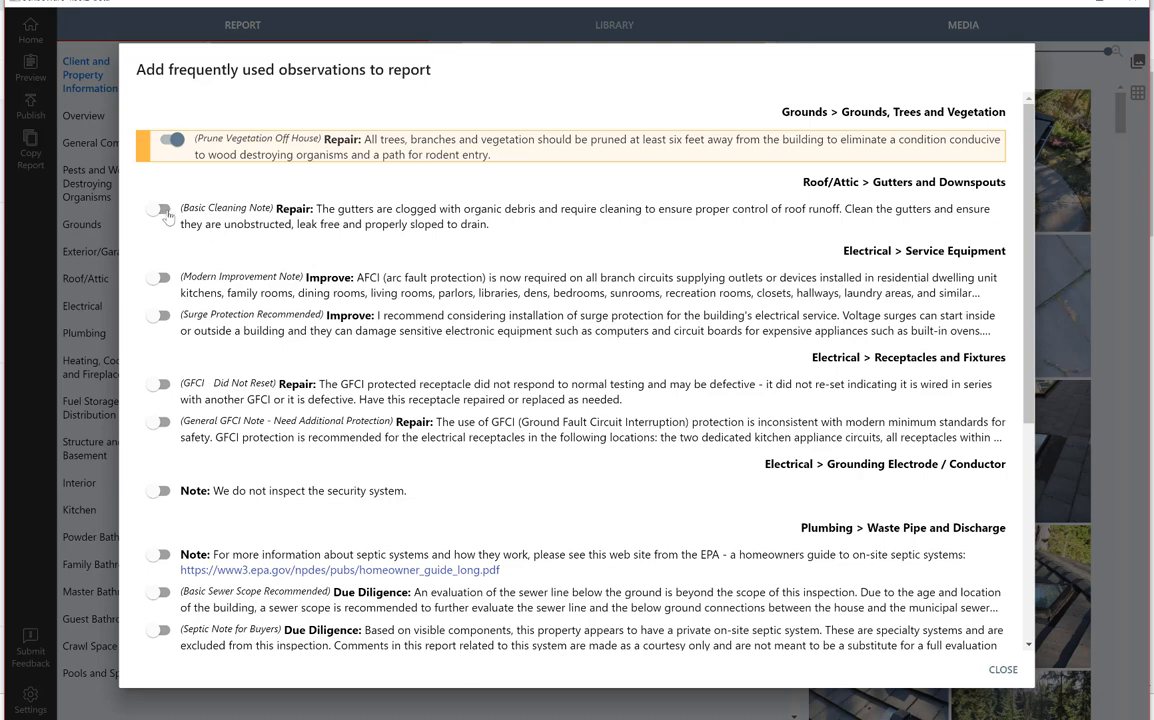
{"action": "left_click", "coordinate": [158, 209]}
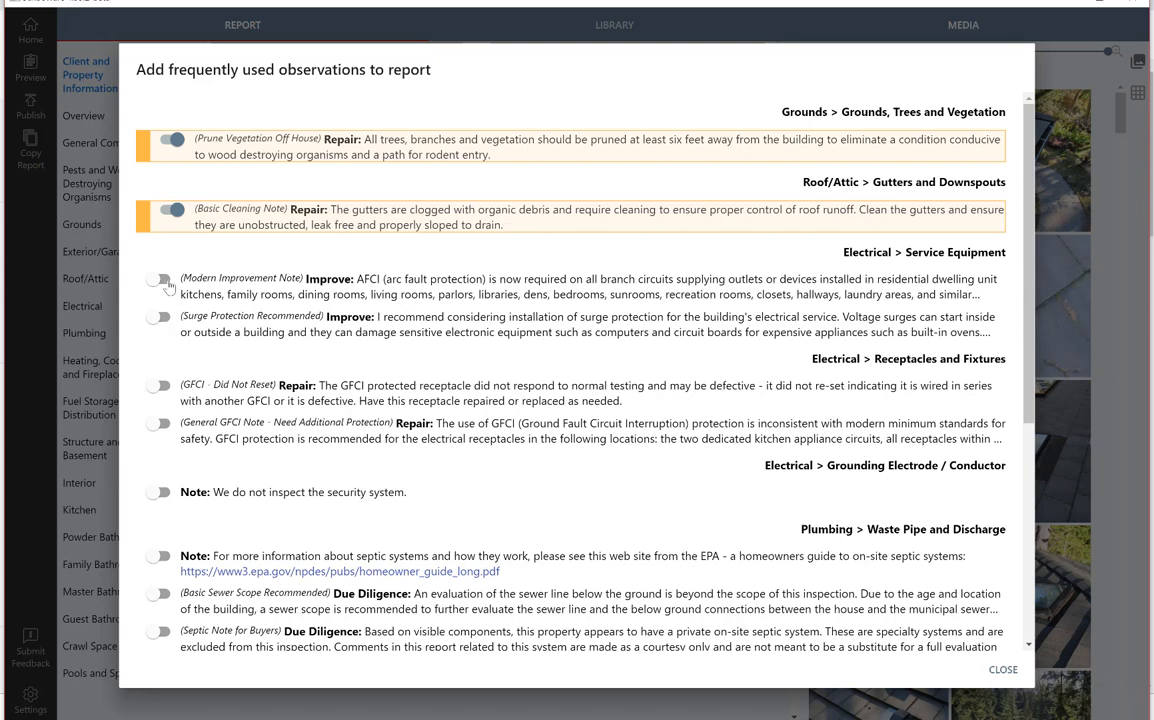
{"action": "left_click", "coordinate": [165, 279]}
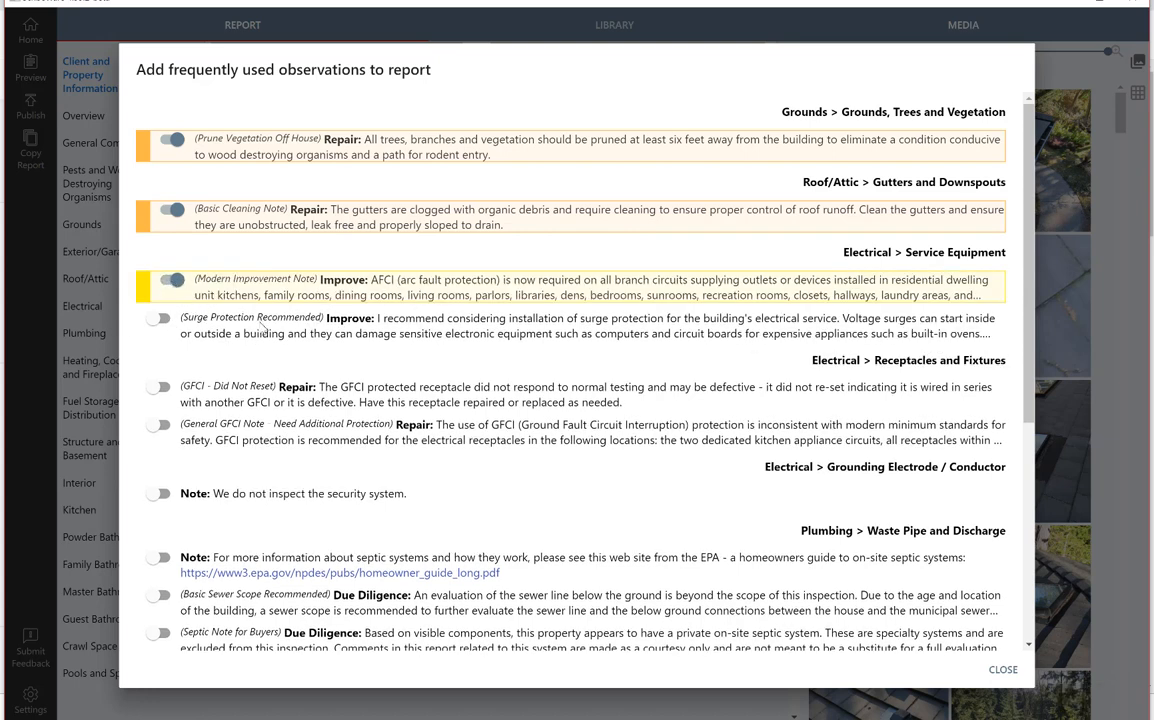
{"action": "scroll", "scroll_direction": "down", "scroll_amount": 3}
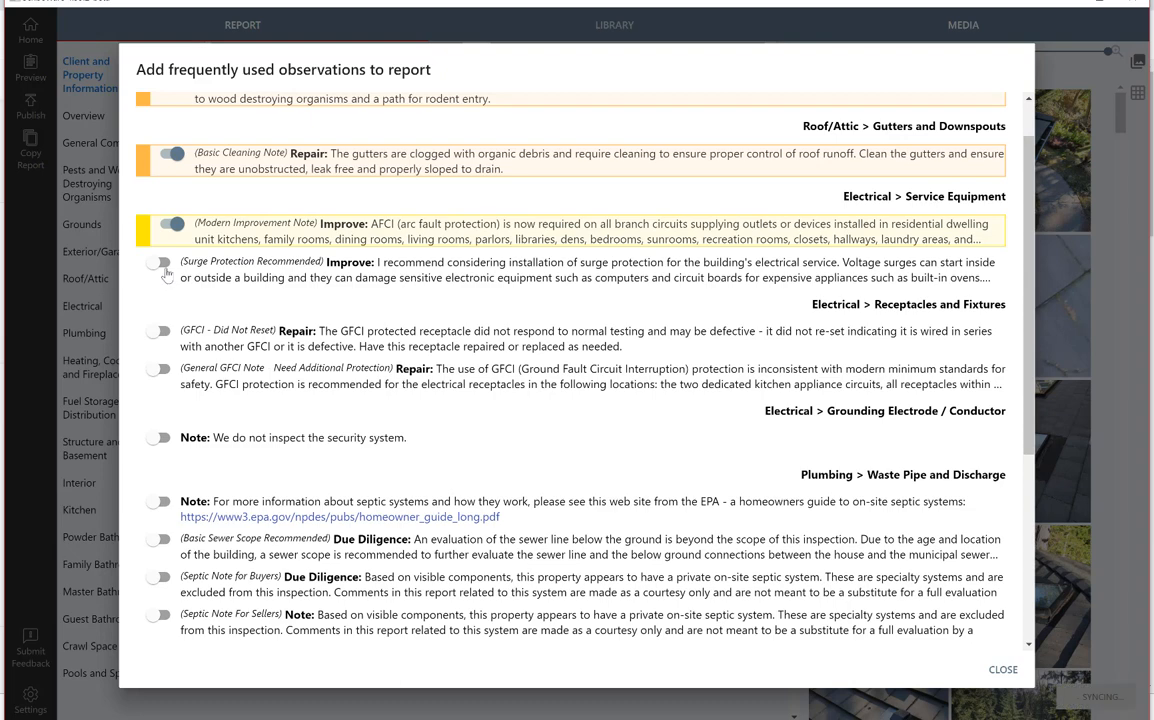
{"action": "left_click", "coordinate": [165, 263]}
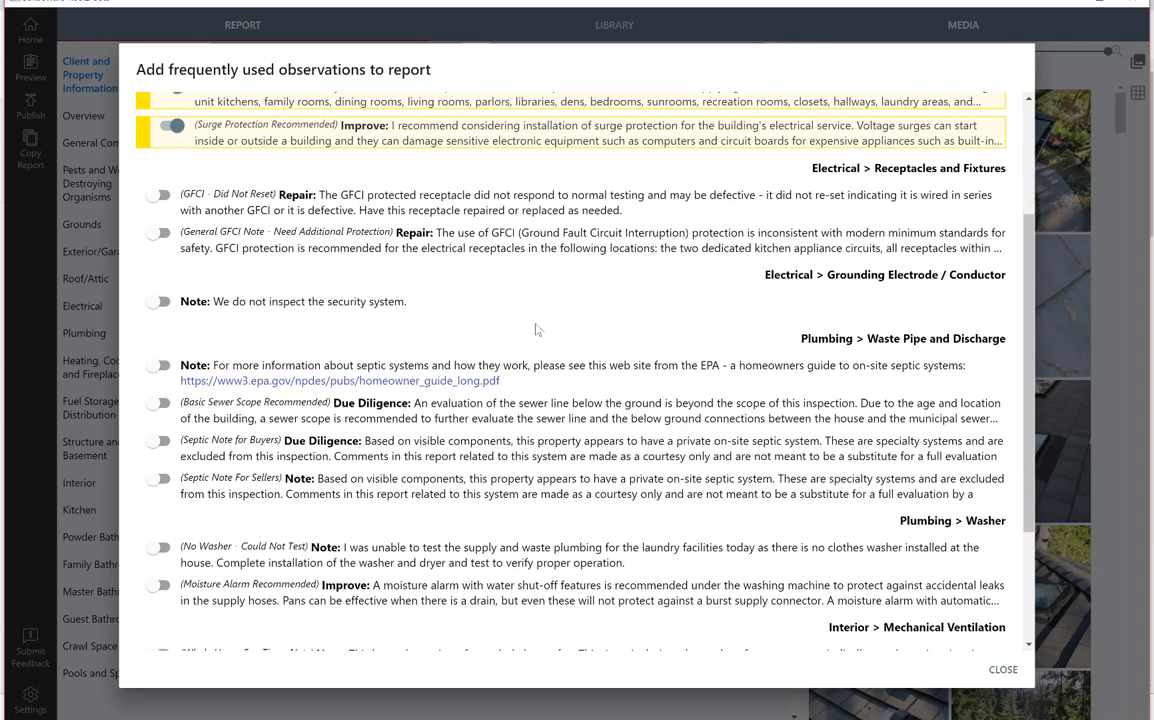
Switch on the Basic Sewer Scope, Moisture Alarm and Lead and Asbestos observations.
{"action": "scroll", "scroll_direction": "down", "scroll_amount": 3}
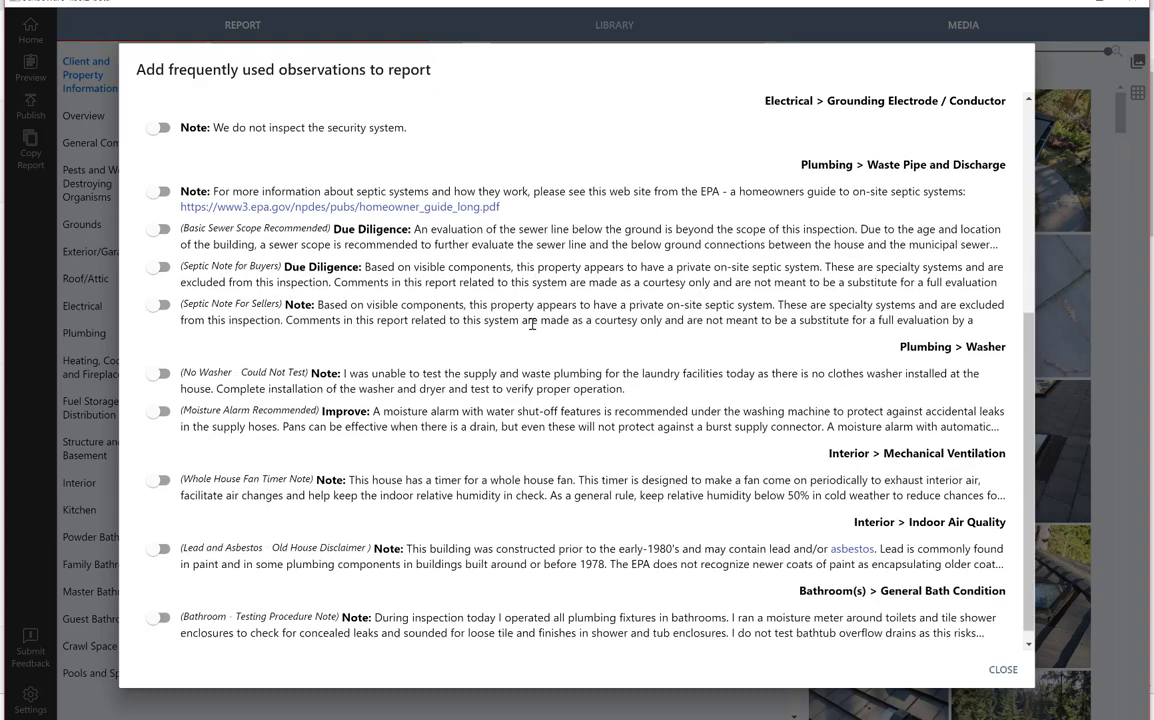
{"action": "scroll", "scroll_direction": "down", "scroll_amount": 3}
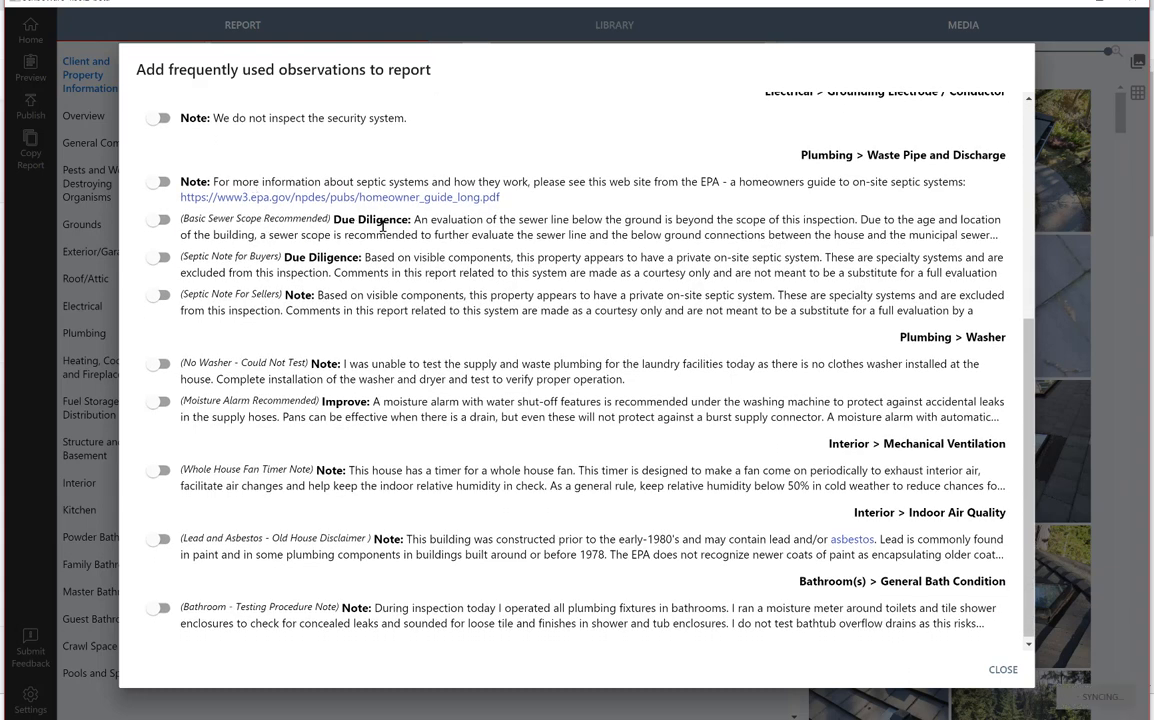
{"action": "left_click", "coordinate": [158, 219]}
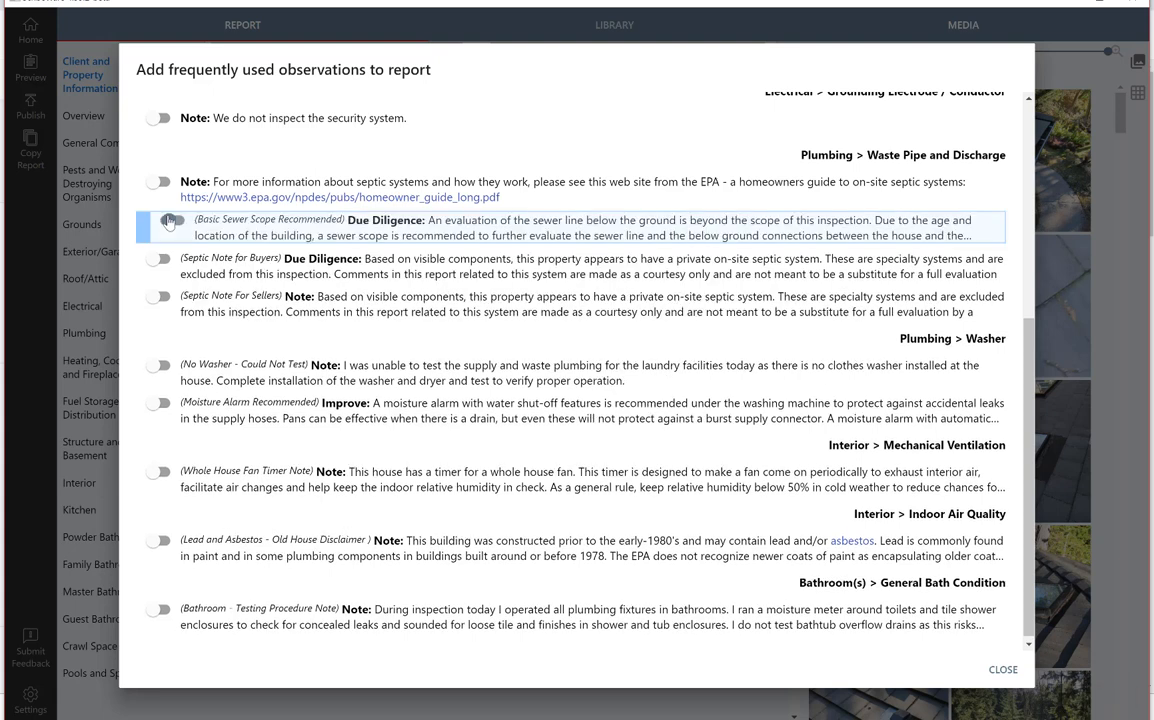
{"action": "left_click", "coordinate": [160, 219]}
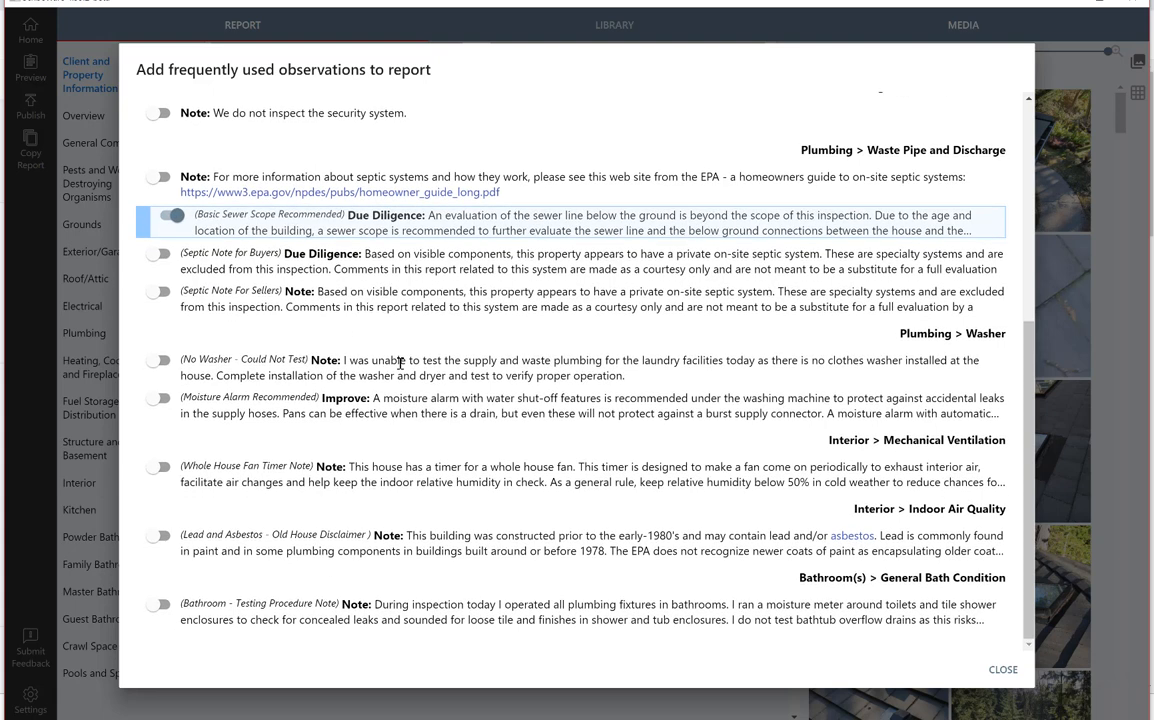
{"action": "mouse_move", "coordinate": [437, 400]}
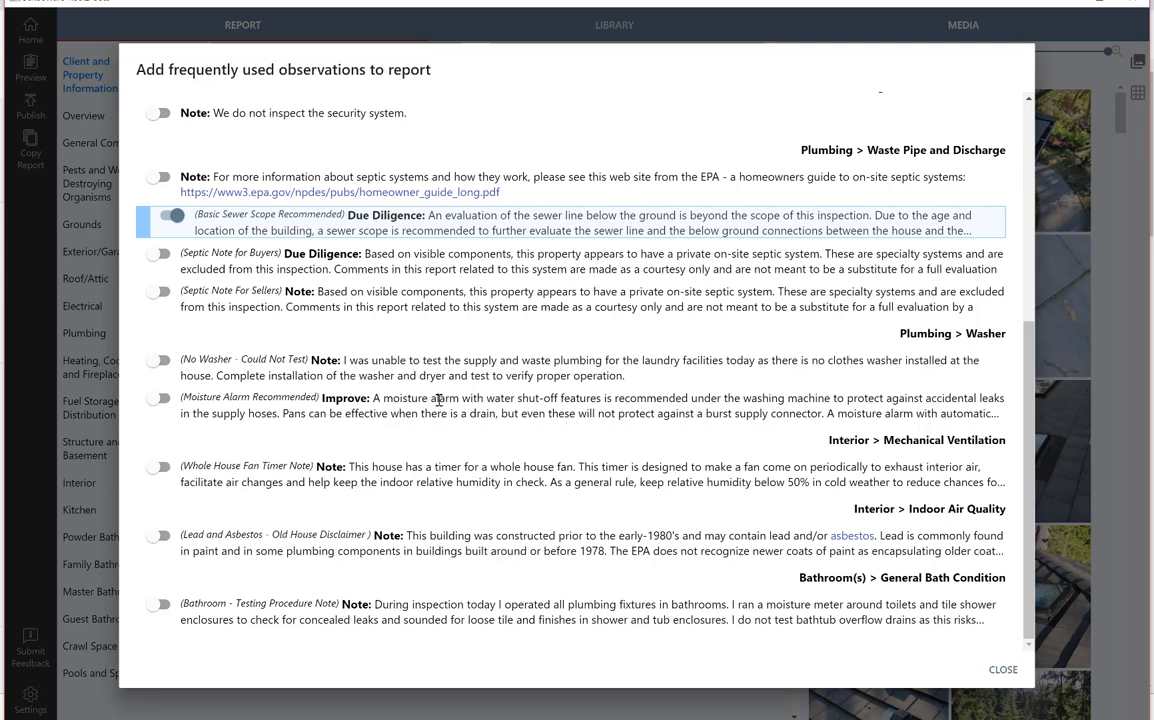
{"action": "mouse_move", "coordinate": [170, 408]}
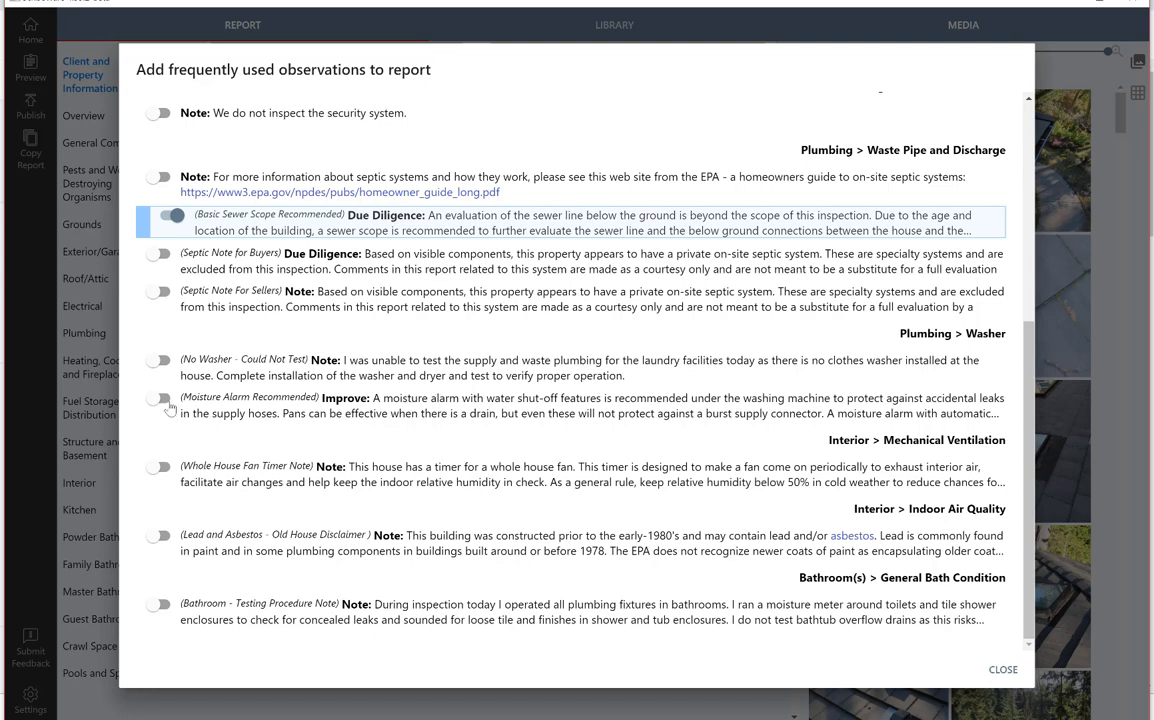
{"action": "left_click", "coordinate": [159, 399]}
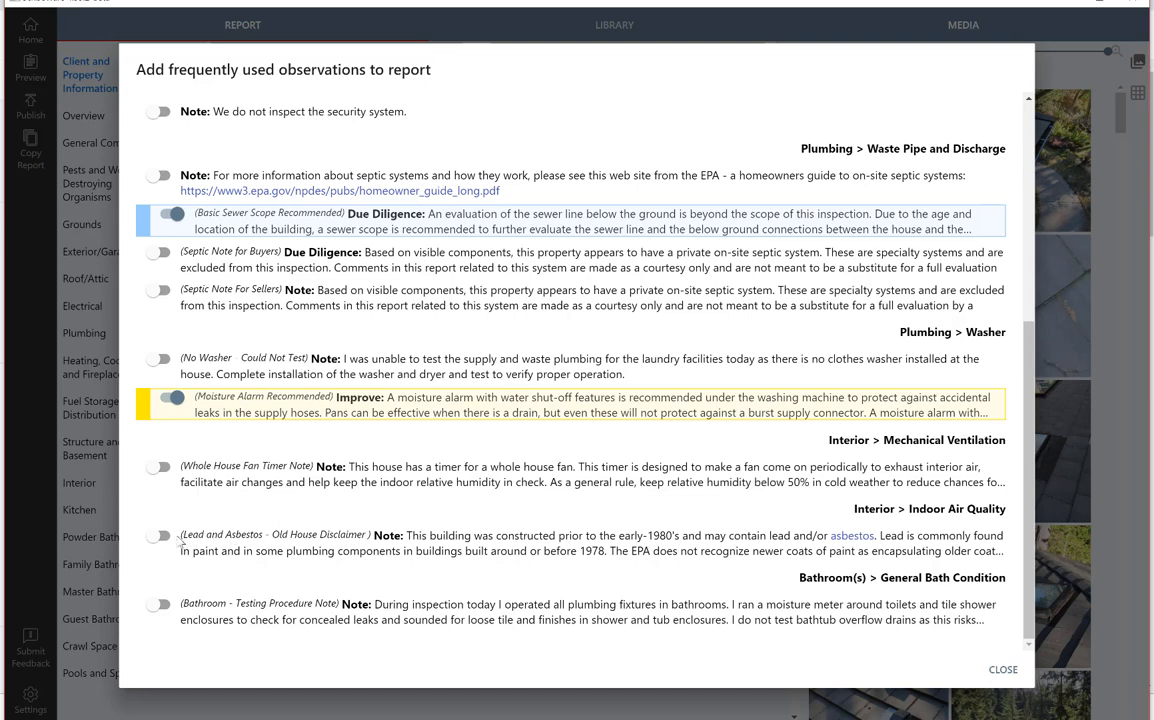
{"action": "left_click", "coordinate": [160, 535]}
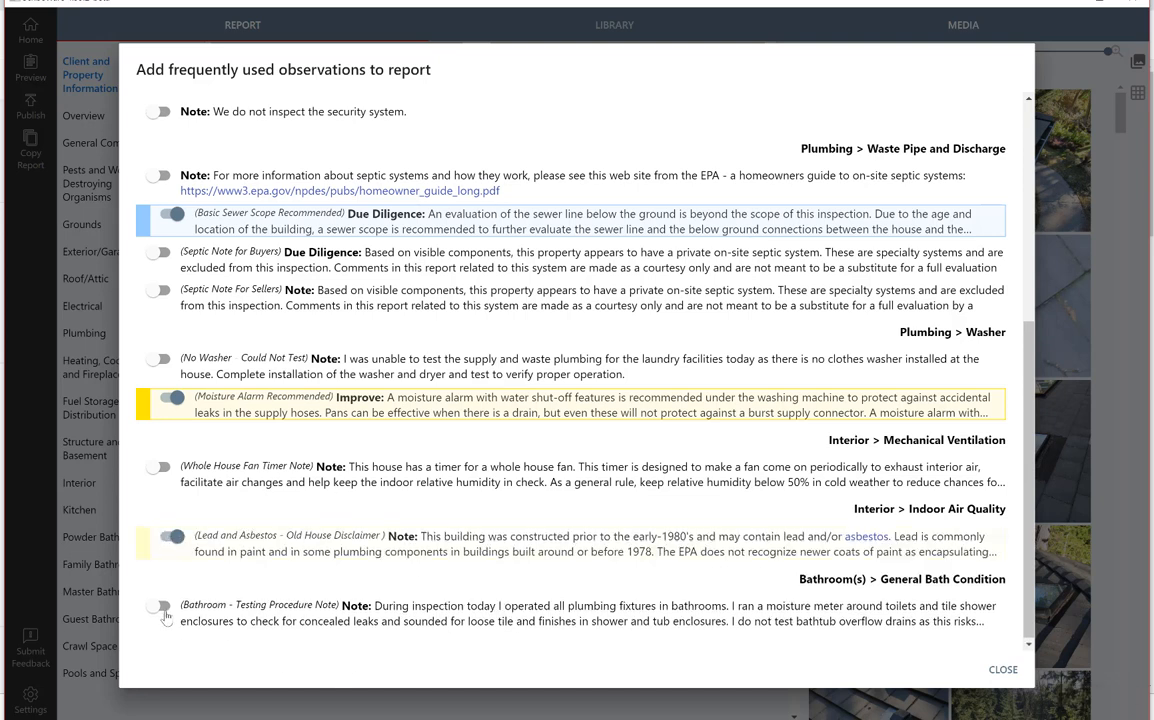
Add the Bathroom Testing note under Family Bathroom and close the observations list.
{"action": "left_click", "coordinate": [165, 607]}
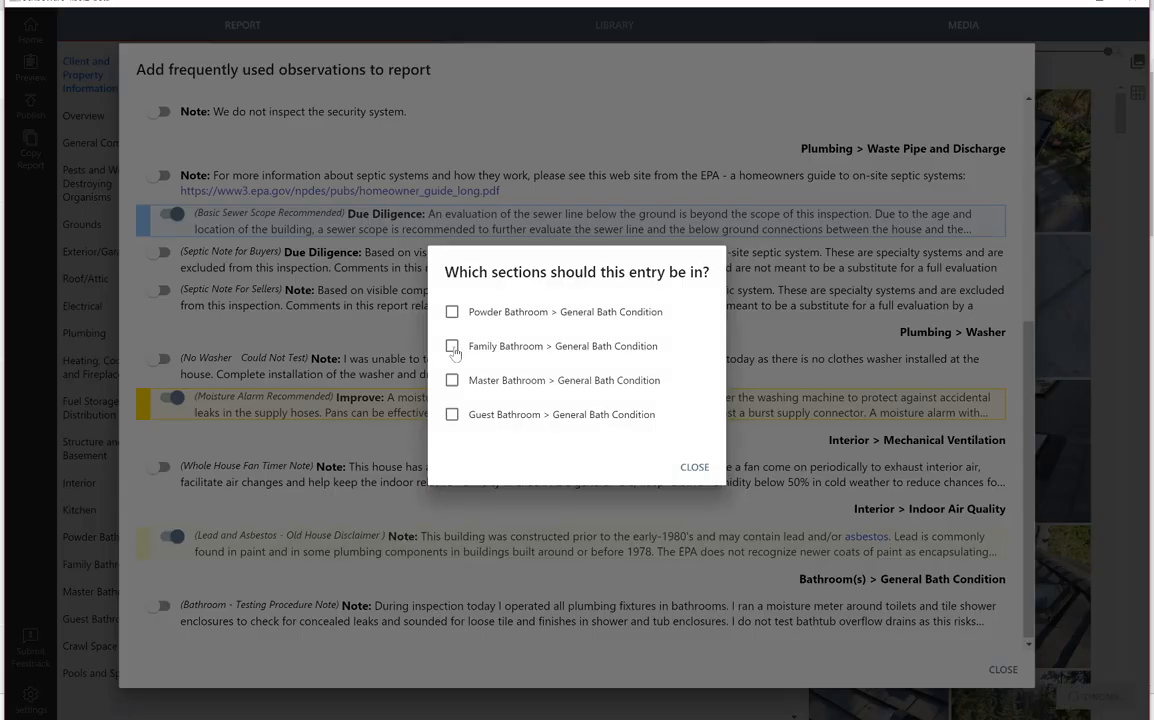
{"action": "left_click", "coordinate": [452, 346]}
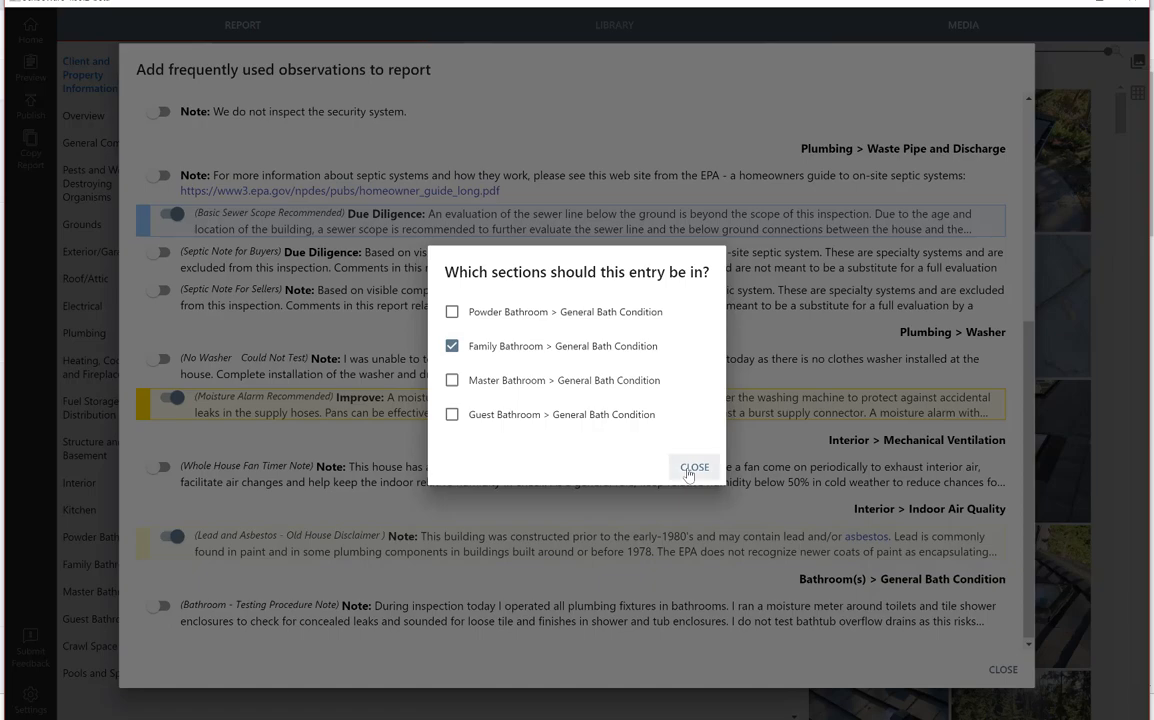
{"action": "left_click", "coordinate": [694, 467]}
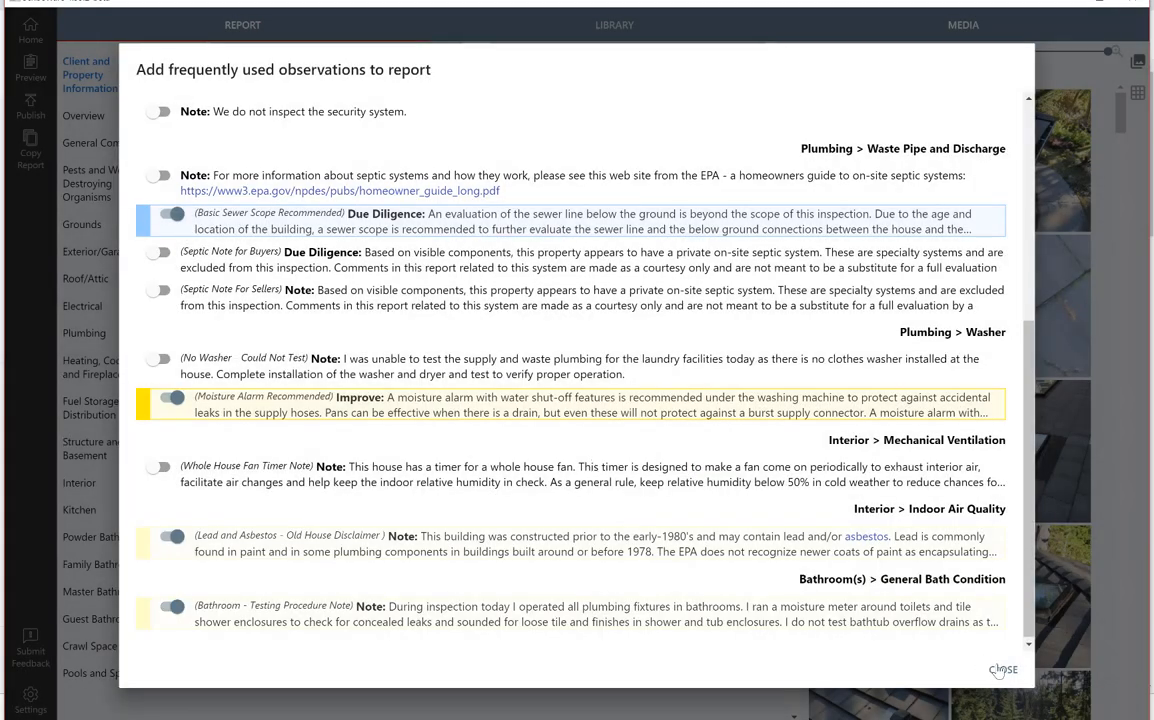
{"action": "left_click", "coordinate": [1003, 669]}
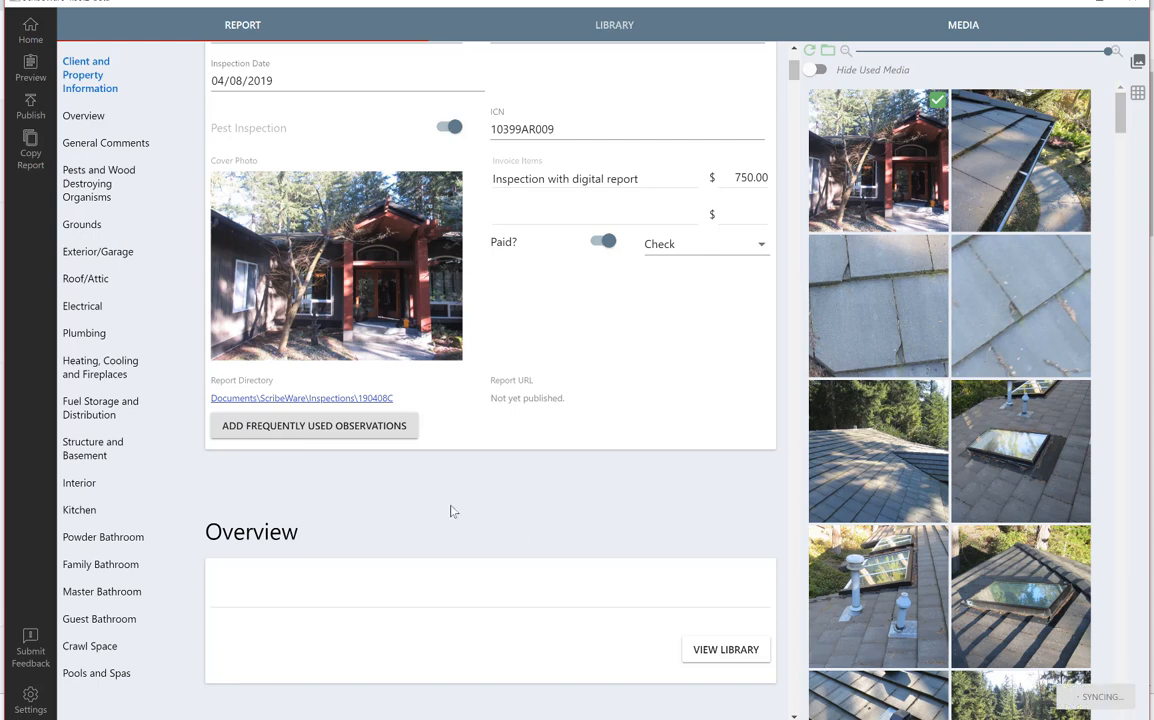
{"action": "mouse_move", "coordinate": [423, 512]}
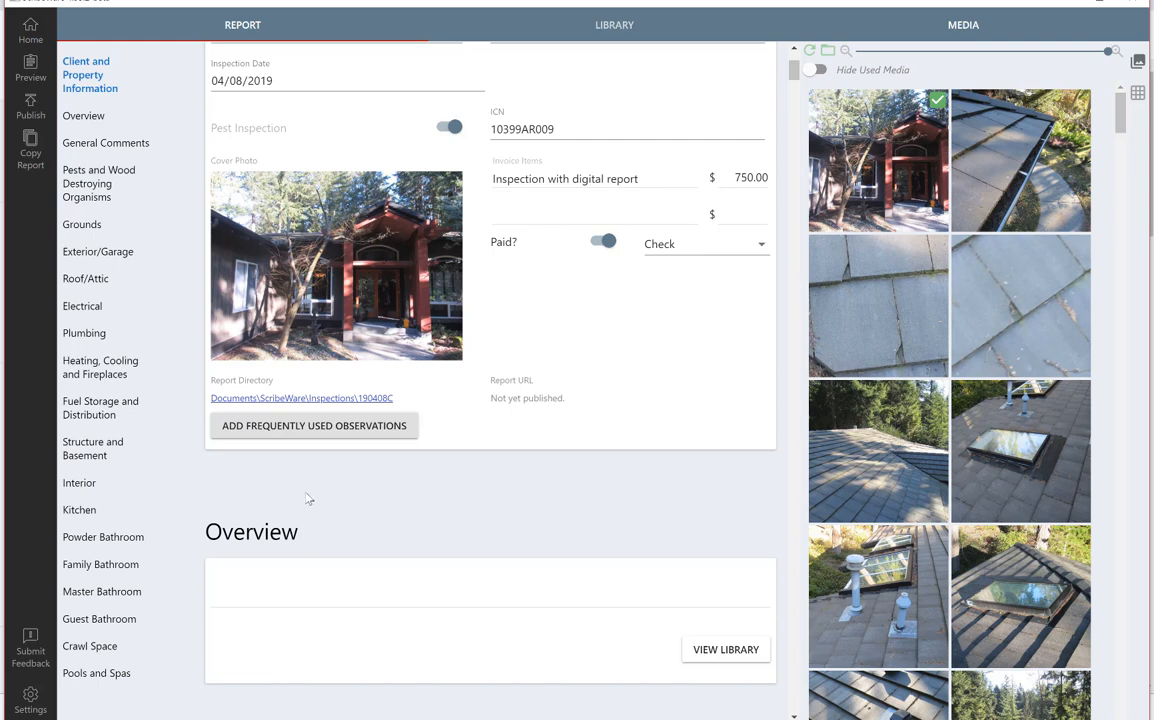
{"action": "mouse_move", "coordinate": [390, 474]}
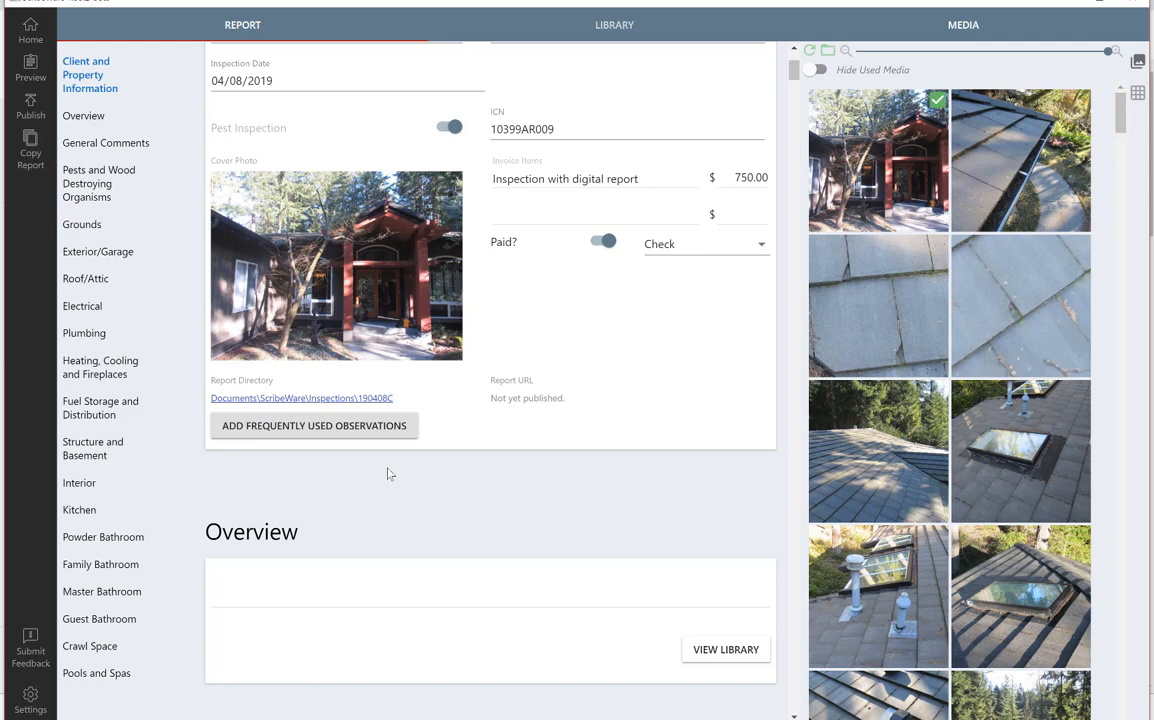
{"action": "mouse_move", "coordinate": [377, 497]}
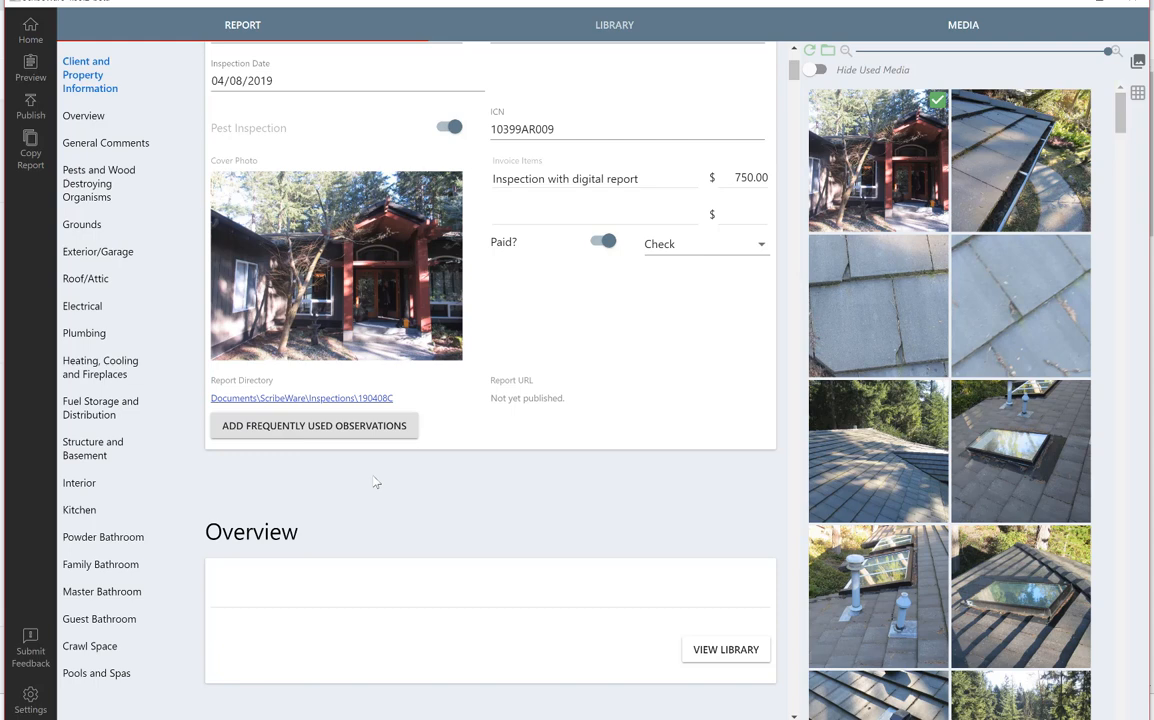
{"action": "mouse_move", "coordinate": [375, 483]}
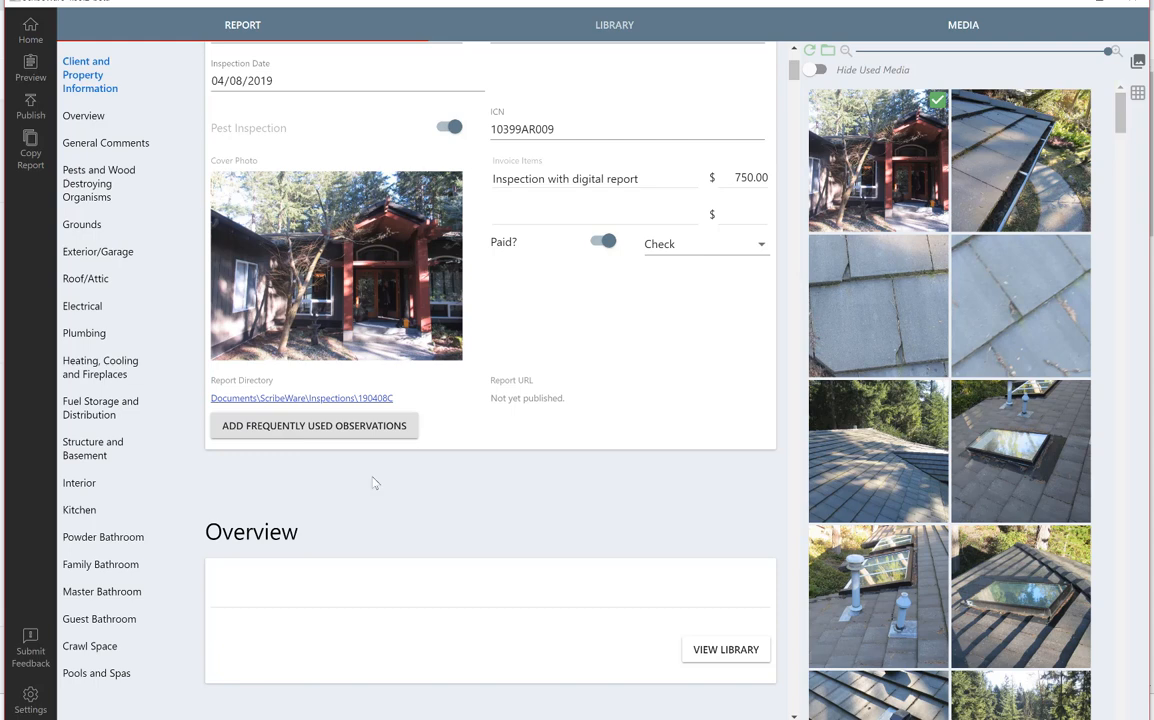
{"action": "mouse_move", "coordinate": [365, 481]}
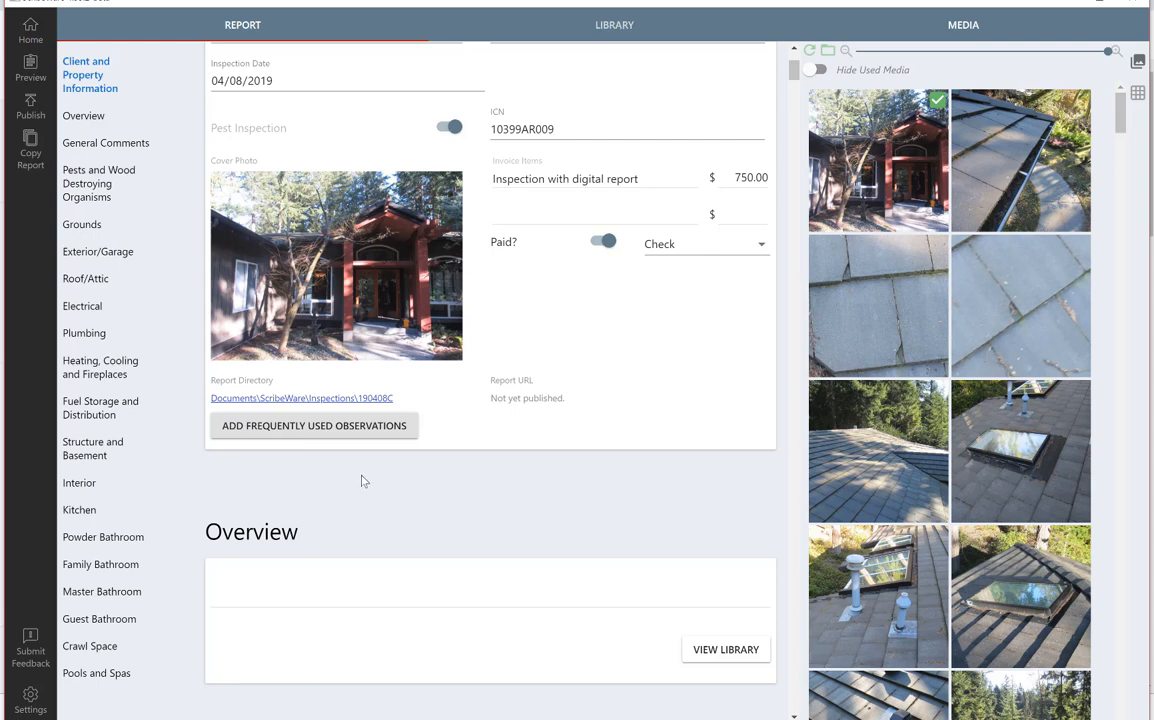
{"action": "scroll", "scroll_direction": "up", "scroll_amount": 3}
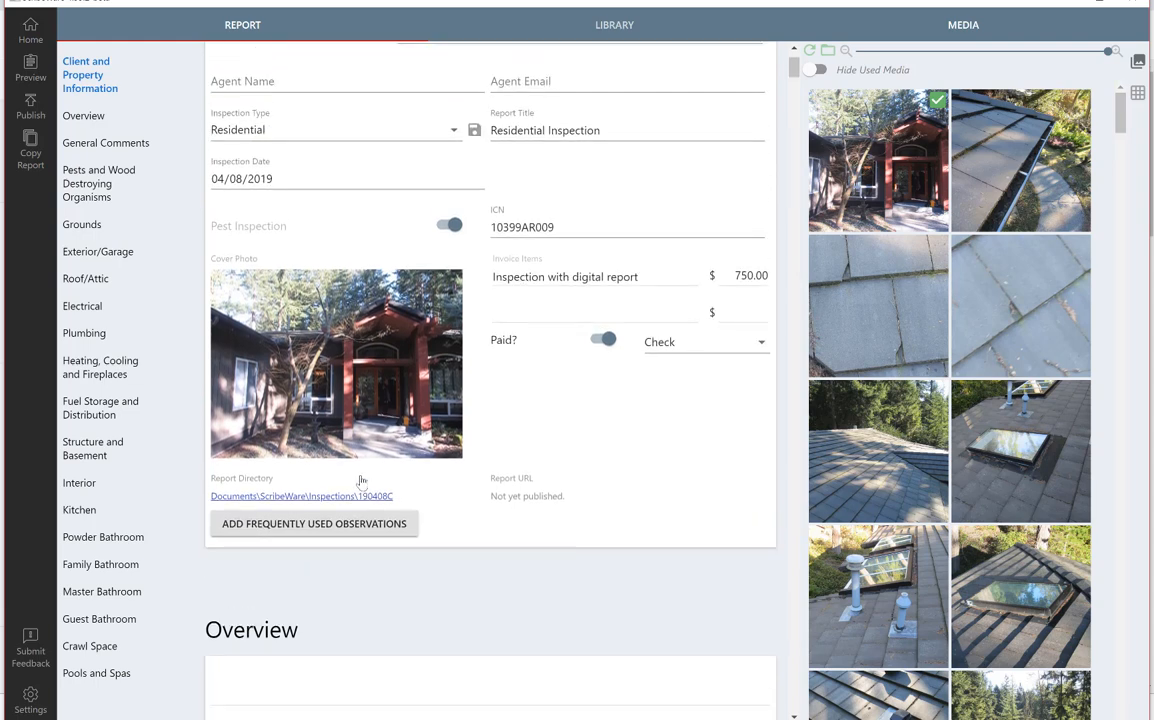